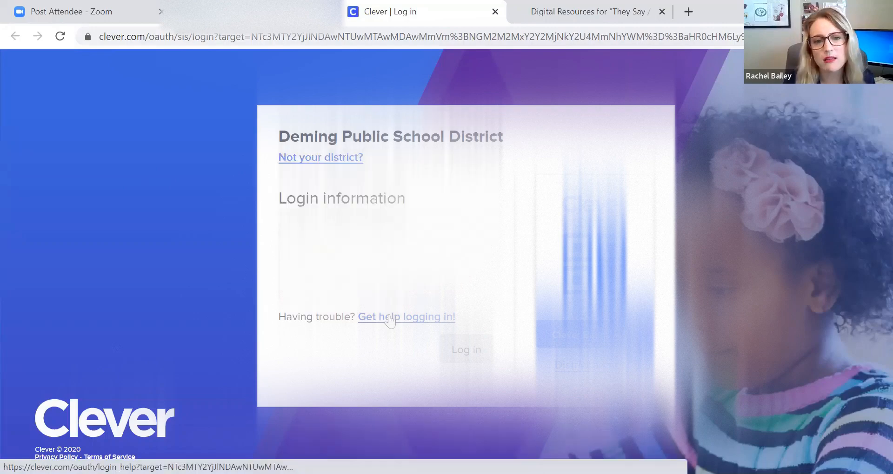
{"action": "left_click", "coordinate": [406, 317]}
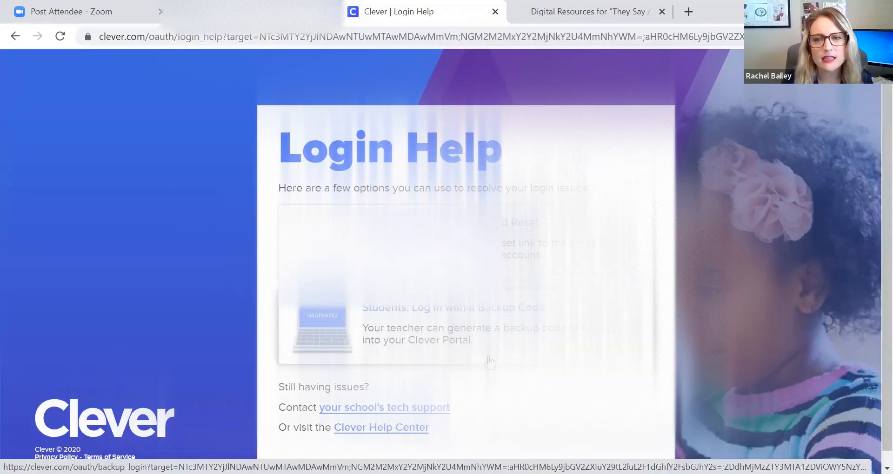
{"action": "mouse_move", "coordinate": [507, 290]}
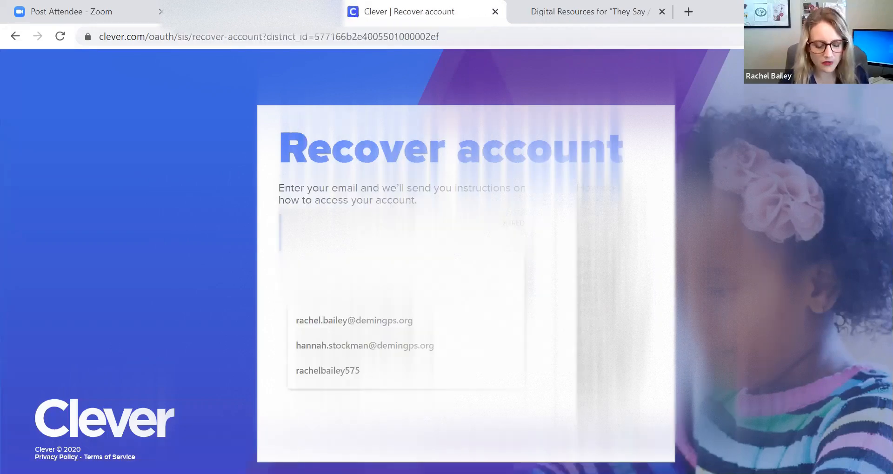
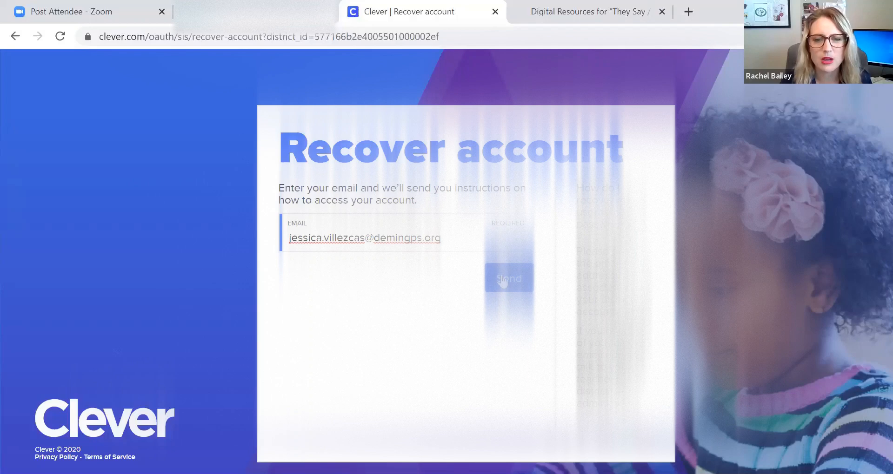
{"action": "left_click", "coordinate": [508, 279]}
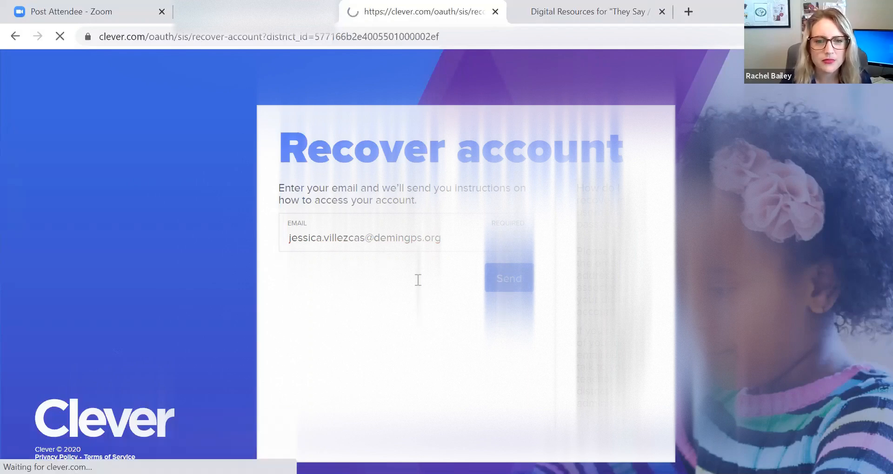
- Send the recovery request again and get the reset-email confirmation
{"action": "left_click", "coordinate": [507, 278]}
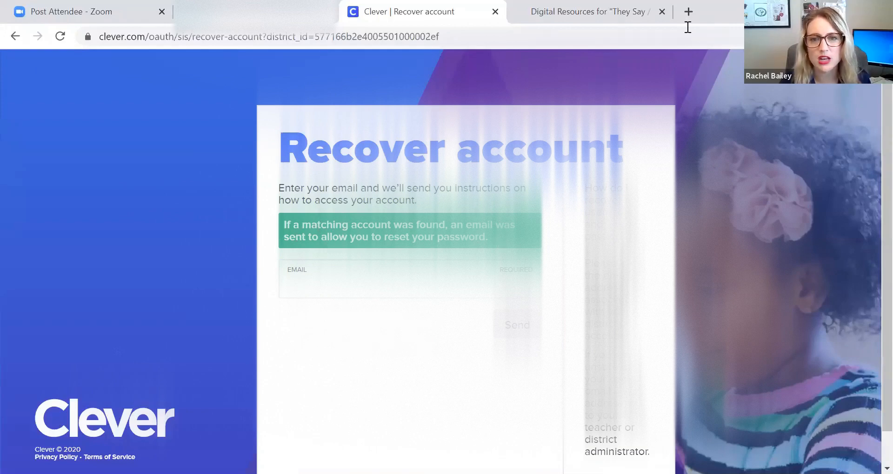
{"action": "mouse_move", "coordinate": [598, 62]}
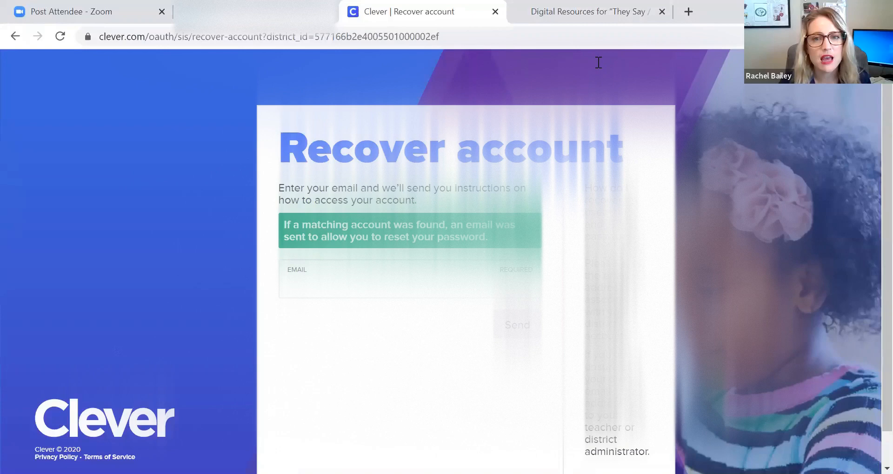
{"action": "mouse_move", "coordinate": [213, 147]}
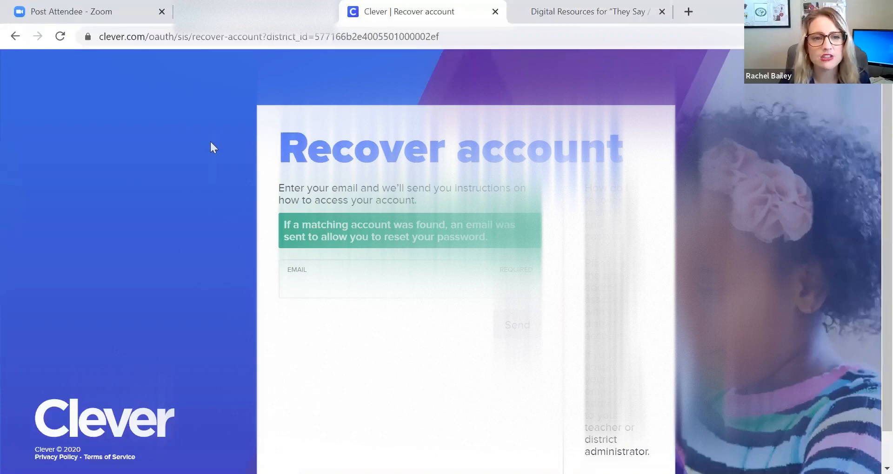
{"action": "mouse_move", "coordinate": [261, 270]}
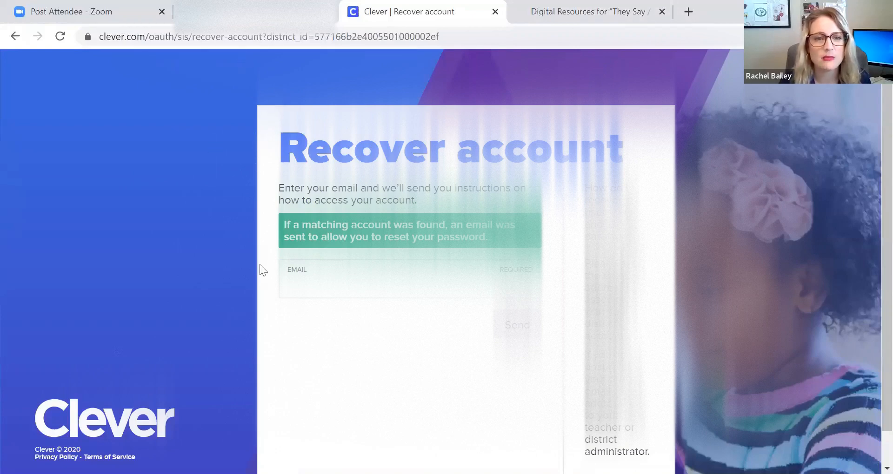
{"action": "mouse_move", "coordinate": [257, 421]}
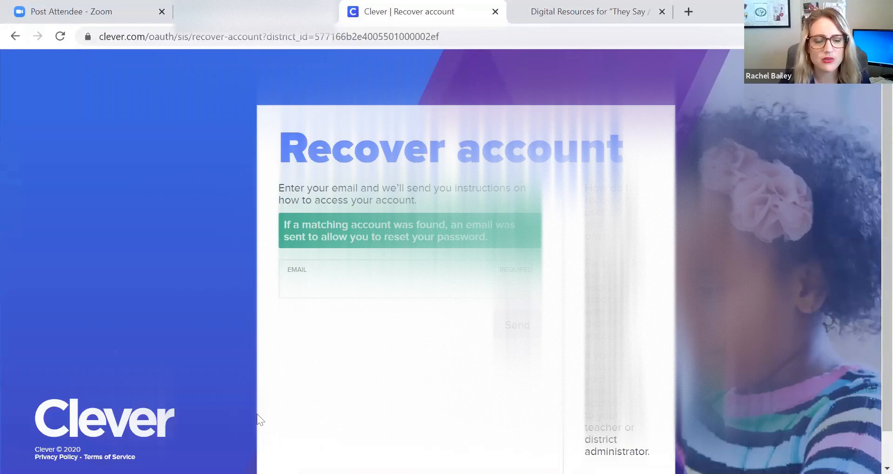
{"action": "mouse_move", "coordinate": [727, 360]}
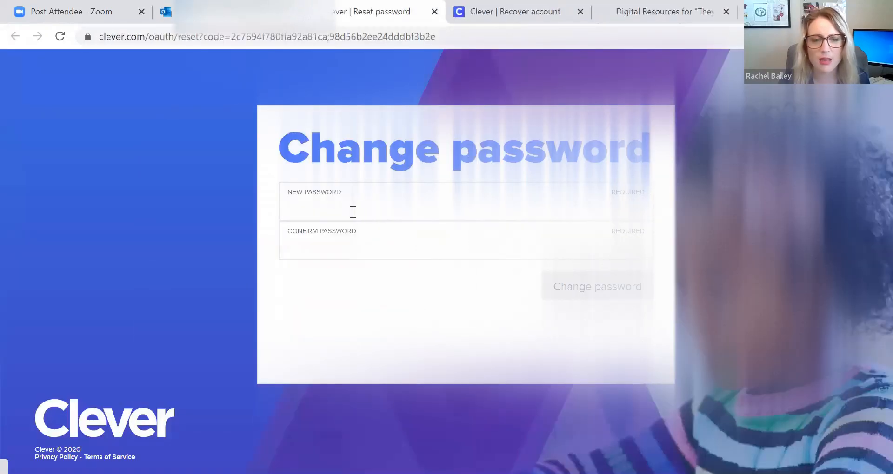
- Enter a new account password and save it
{"action": "type", "text": "•"}
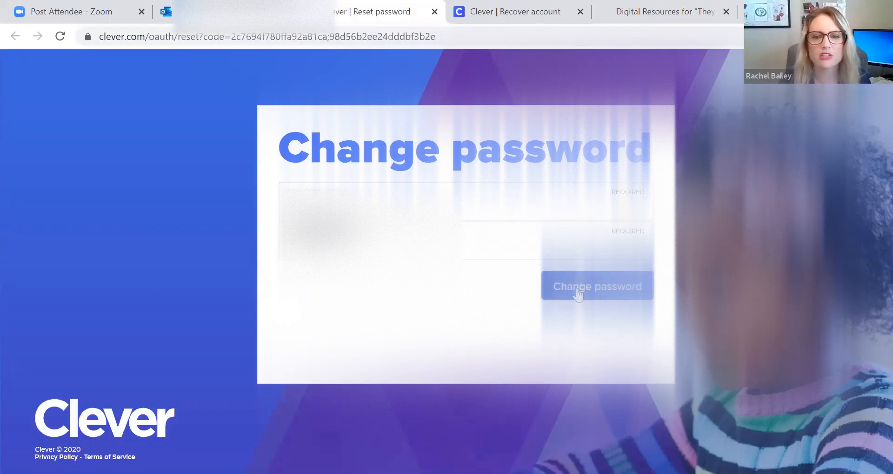
{"action": "left_click", "coordinate": [596, 286]}
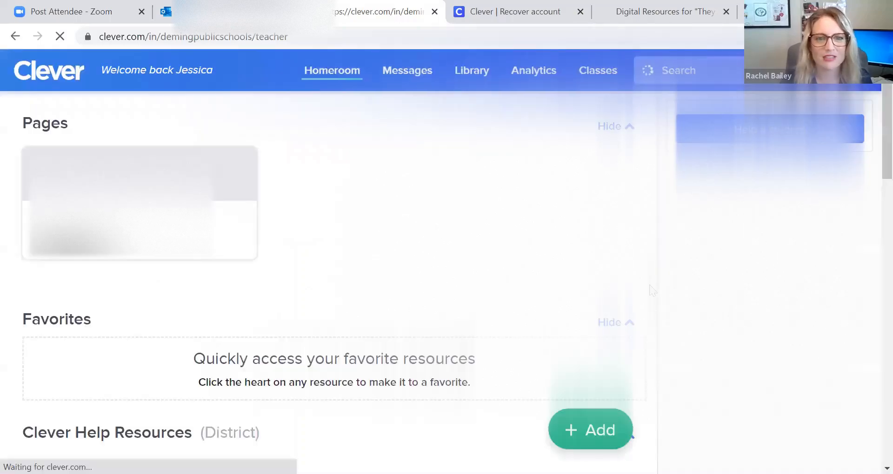
{"action": "mouse_move", "coordinate": [614, 187]}
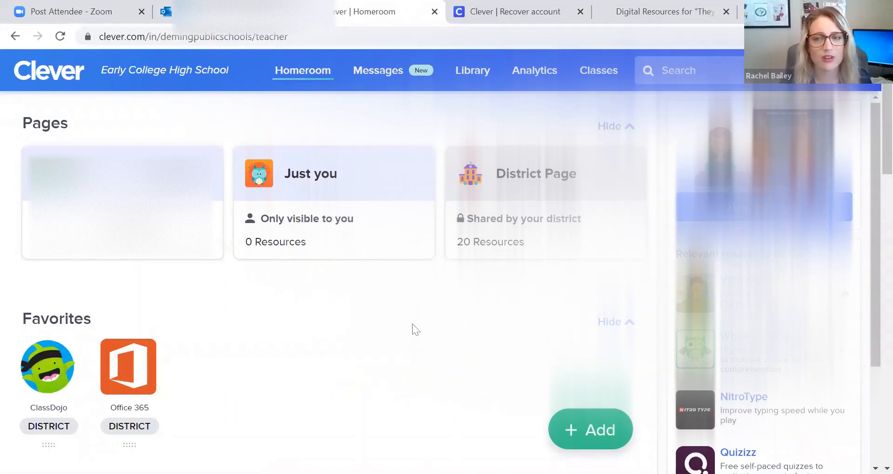
{"action": "scroll", "scroll_direction": "down", "scroll_amount": 3}
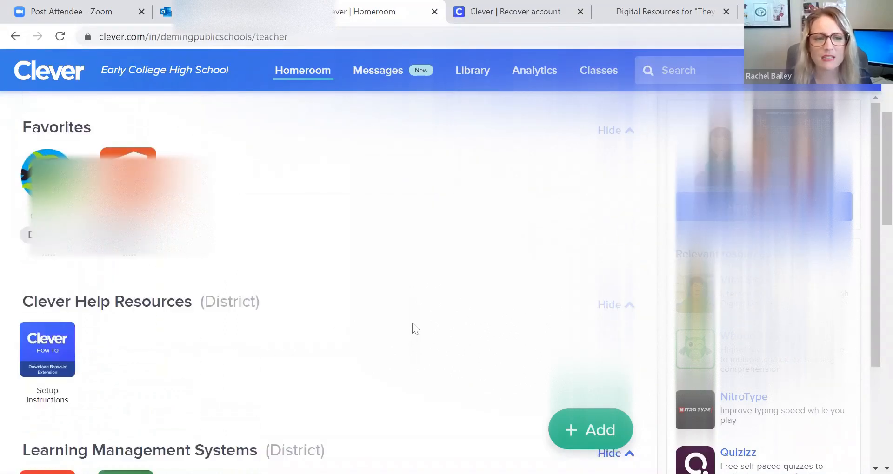
{"action": "scroll", "scroll_direction": "down", "scroll_amount": 3}
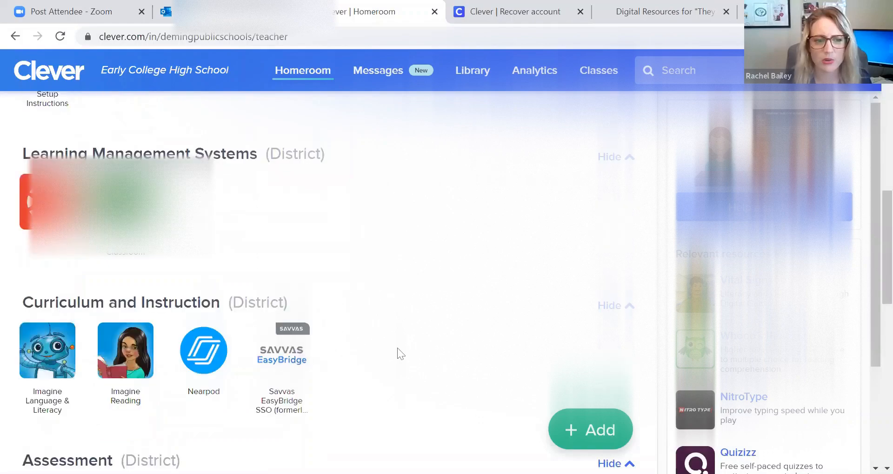
{"action": "scroll", "scroll_direction": "down", "scroll_amount": 3}
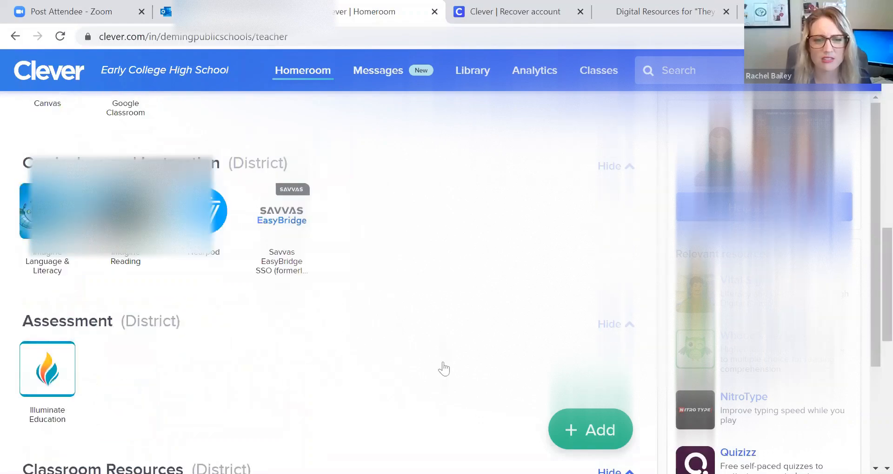
{"action": "scroll", "scroll_direction": "down", "scroll_amount": 3}
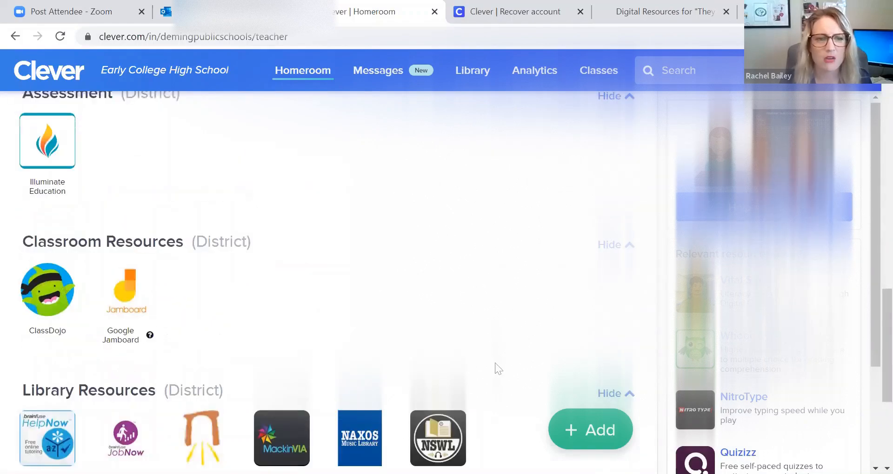
{"action": "scroll", "scroll_direction": "up", "scroll_amount": 3}
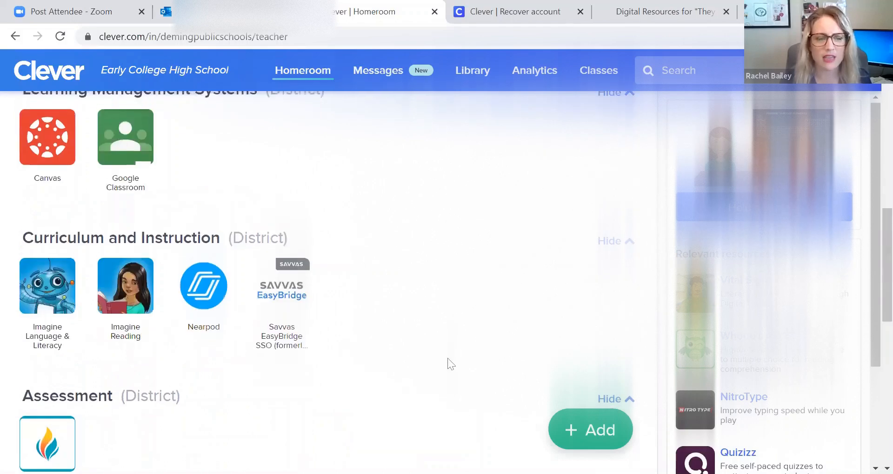
{"action": "scroll", "scroll_direction": "up", "scroll_amount": 3}
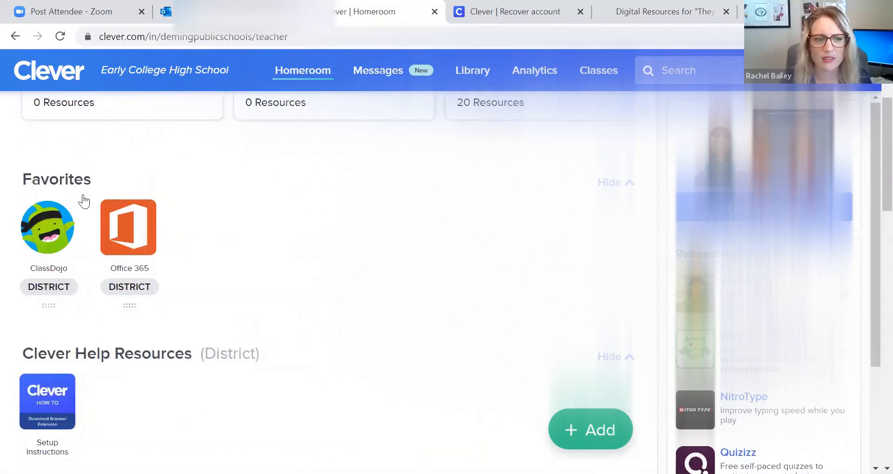
{"action": "mouse_move", "coordinate": [69, 206]}
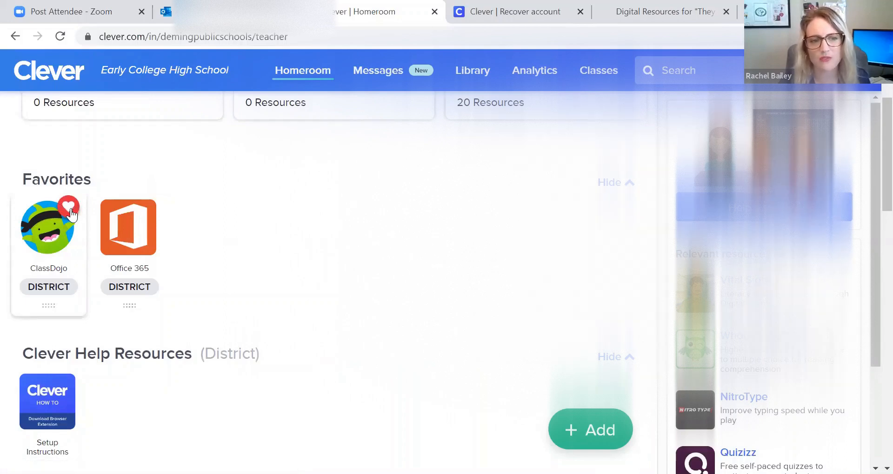
- Unfavorite ClassDojo and Office 365, then favorite Canvas
{"action": "left_click", "coordinate": [68, 206]}
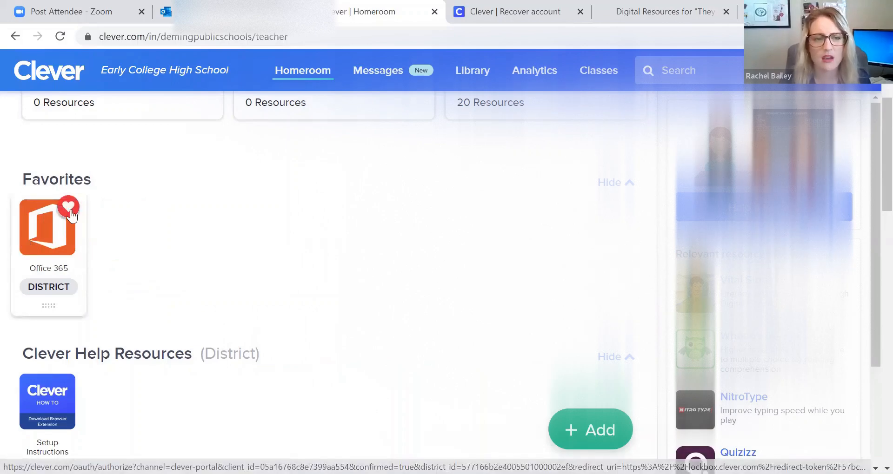
{"action": "left_click", "coordinate": [69, 206]}
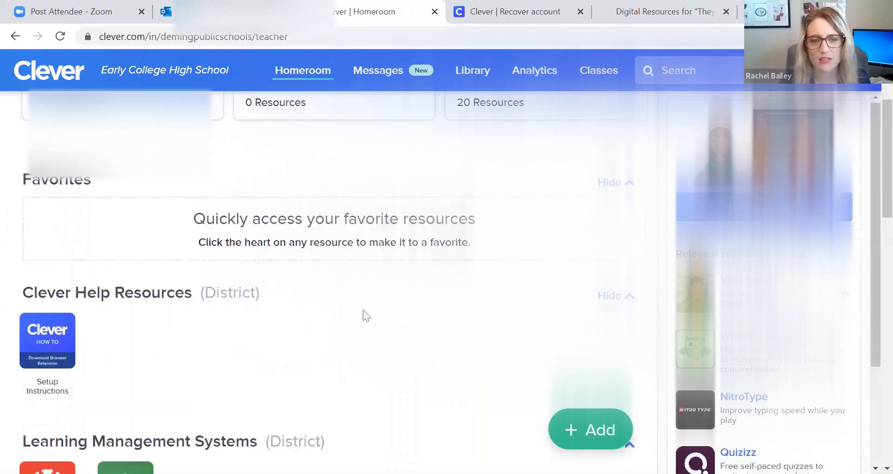
{"action": "scroll", "scroll_direction": "down", "scroll_amount": 3}
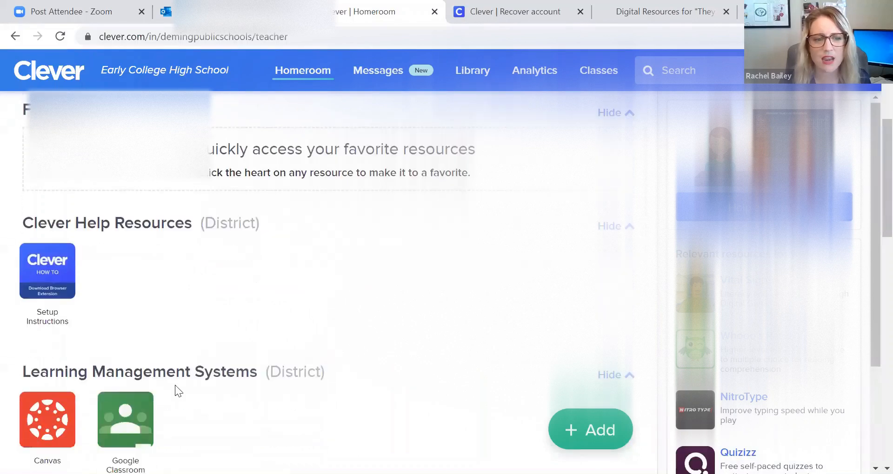
{"action": "scroll", "scroll_direction": "down", "scroll_amount": 3}
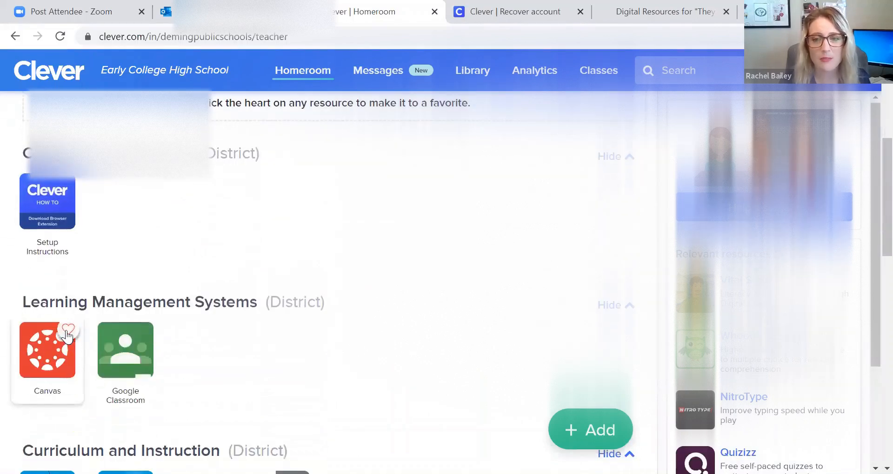
{"action": "left_click", "coordinate": [69, 330]}
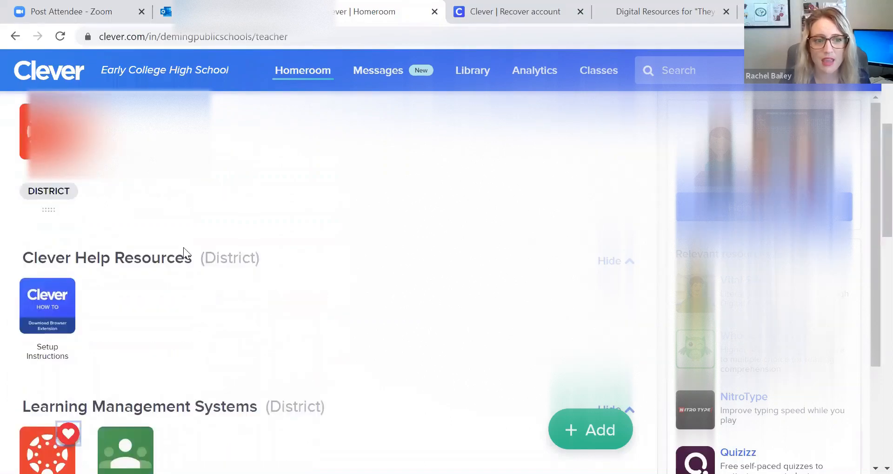
{"action": "scroll", "scroll_direction": "up", "scroll_amount": 3}
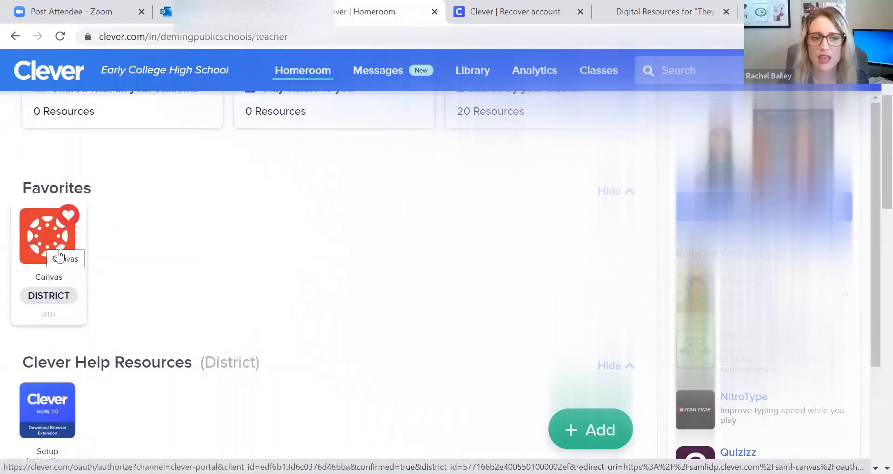
{"action": "mouse_move", "coordinate": [61, 256]}
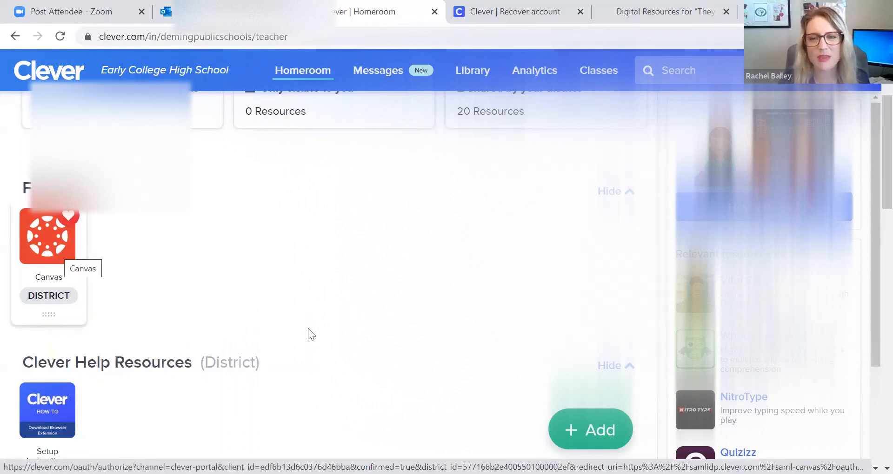
{"action": "scroll", "scroll_direction": "up", "scroll_amount": 3}
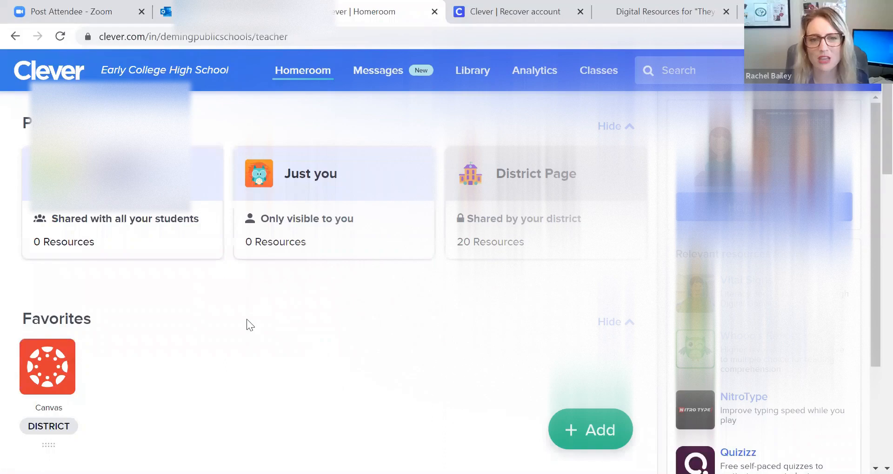
{"action": "scroll", "scroll_direction": "down", "scroll_amount": 3}
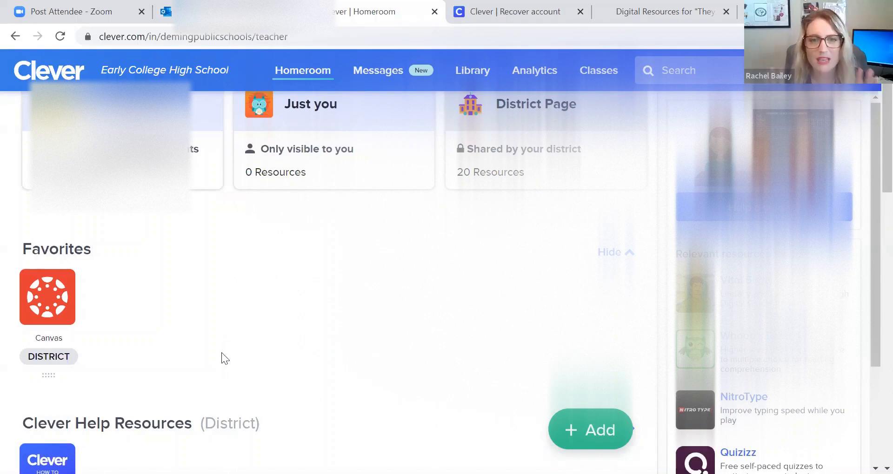
{"action": "mouse_move", "coordinate": [114, 302]}
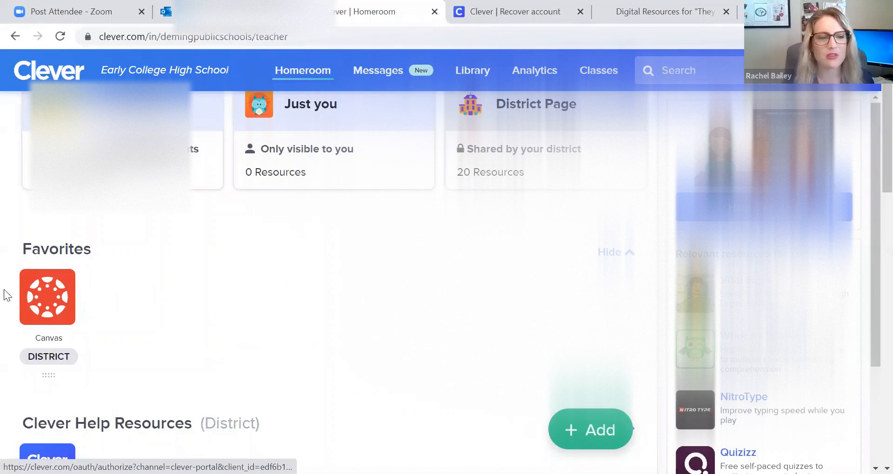
{"action": "mouse_move", "coordinate": [290, 341]}
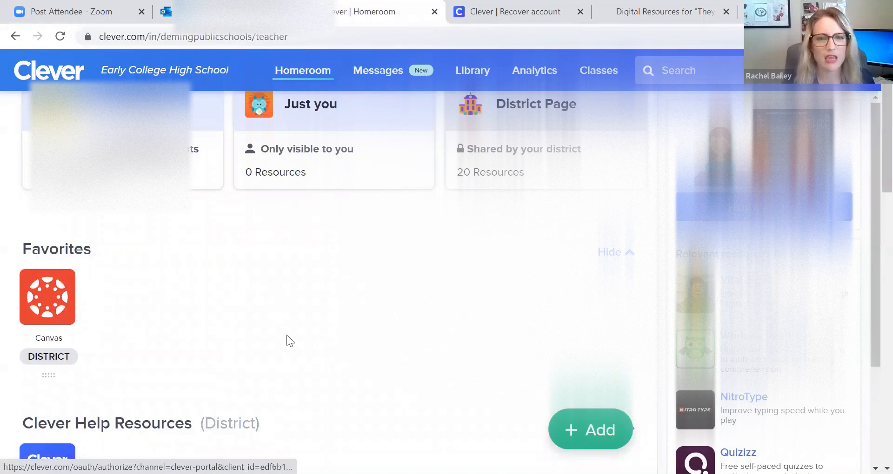
- Launch Canvas from Favorites, then return to the Clever Homeroom tab
{"action": "left_click", "coordinate": [48, 297]}
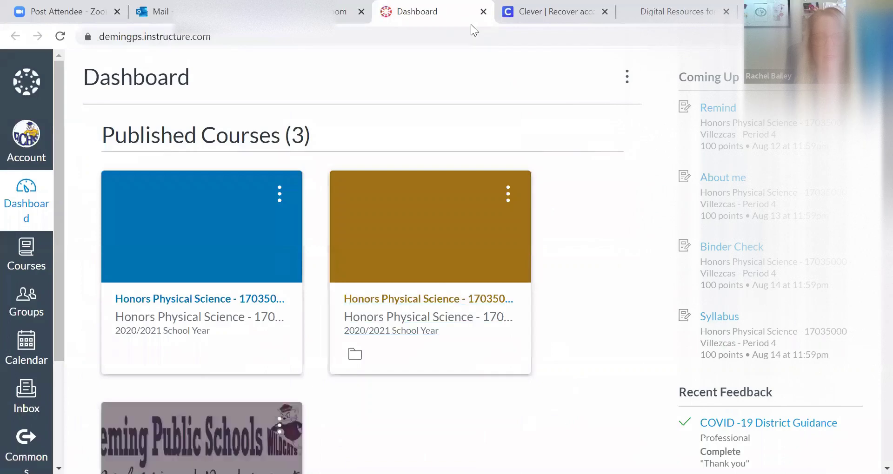
{"action": "mouse_move", "coordinate": [619, 73]}
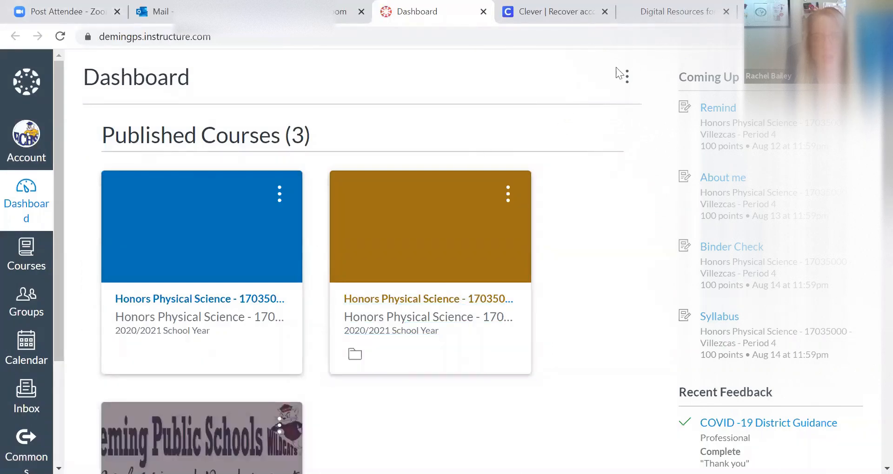
{"action": "mouse_move", "coordinate": [428, 140]}
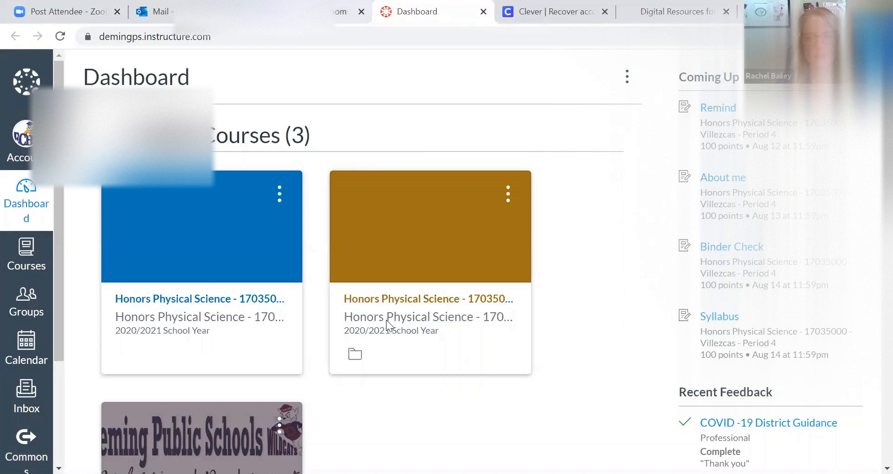
{"action": "left_click", "coordinate": [553, 11]}
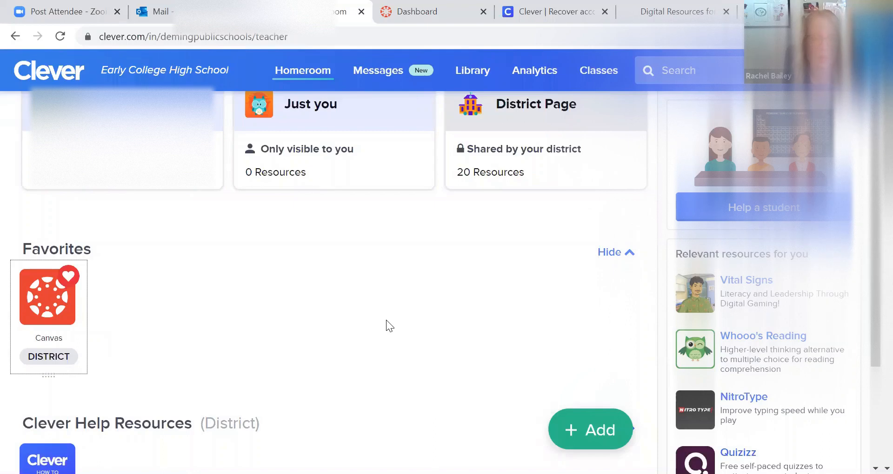
{"action": "mouse_move", "coordinate": [165, 352]}
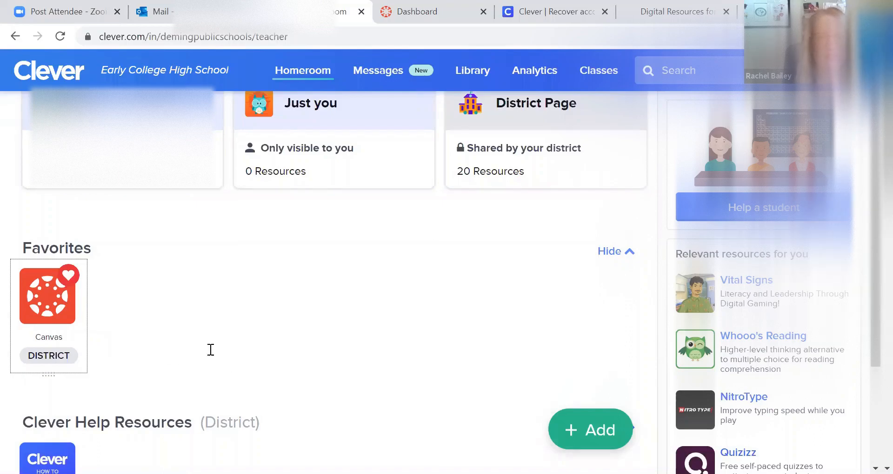
{"action": "scroll", "scroll_direction": "down", "scroll_amount": 3}
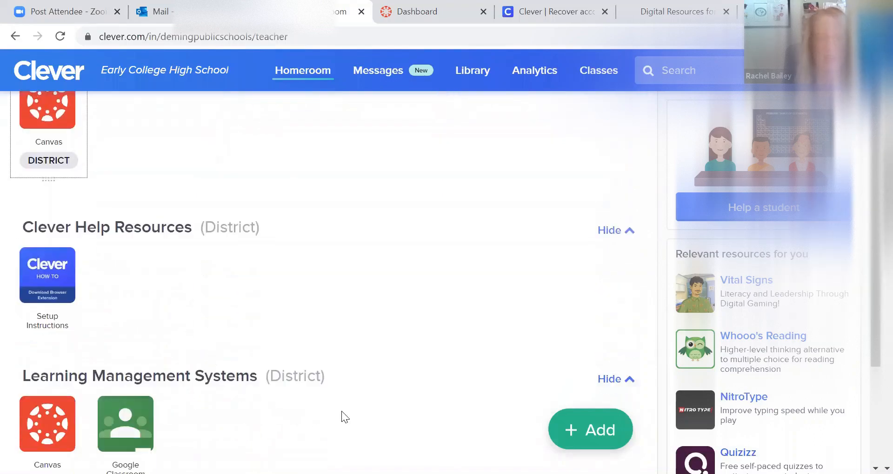
{"action": "scroll", "scroll_direction": "down", "scroll_amount": 3}
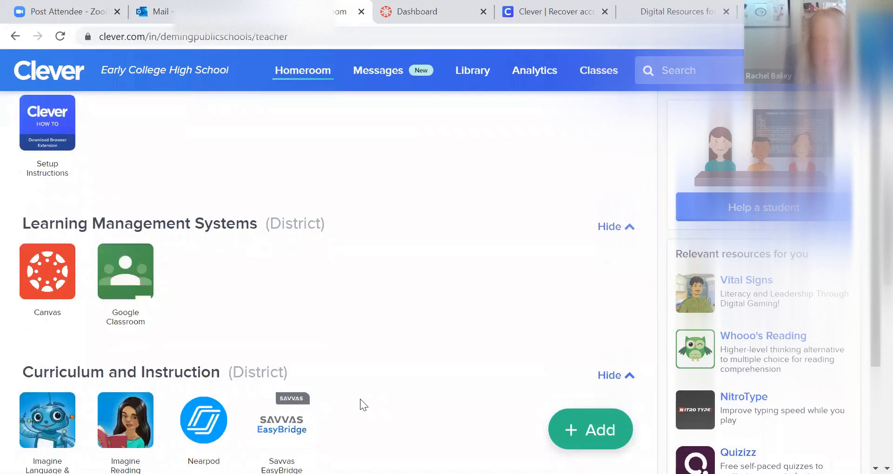
{"action": "scroll", "scroll_direction": "up", "scroll_amount": 3}
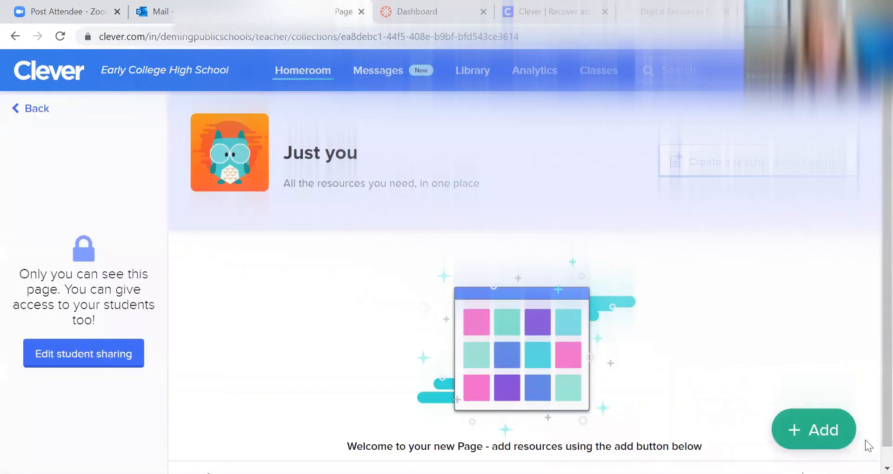
{"action": "mouse_move", "coordinate": [829, 438]}
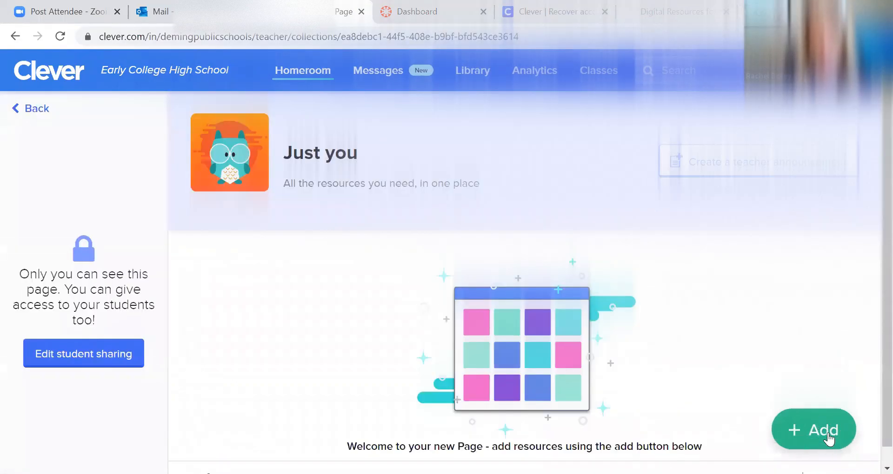
- Bring up the add-resource menu on the empty Just you page
{"action": "left_click", "coordinate": [813, 429]}
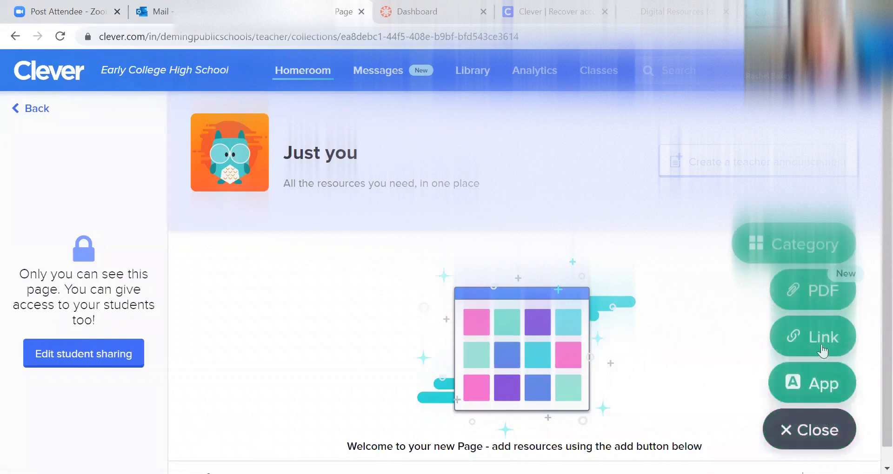
{"action": "mouse_move", "coordinate": [824, 287]}
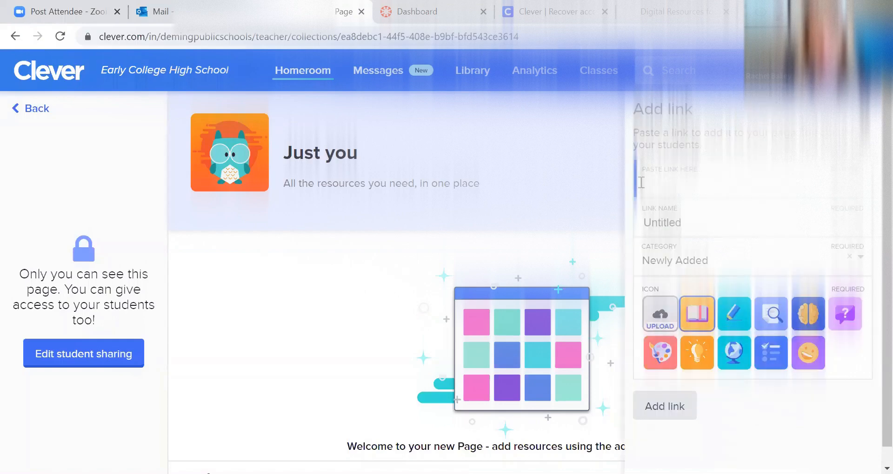
{"action": "left_click", "coordinate": [664, 406]}
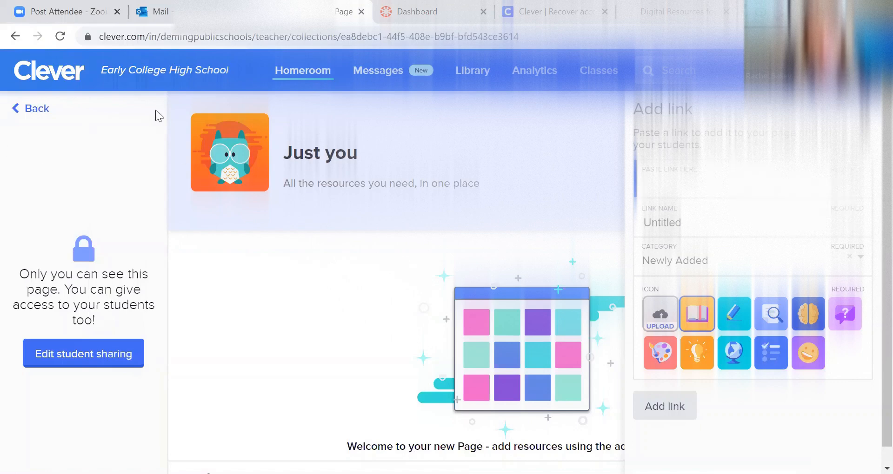
{"action": "mouse_move", "coordinate": [629, 28]}
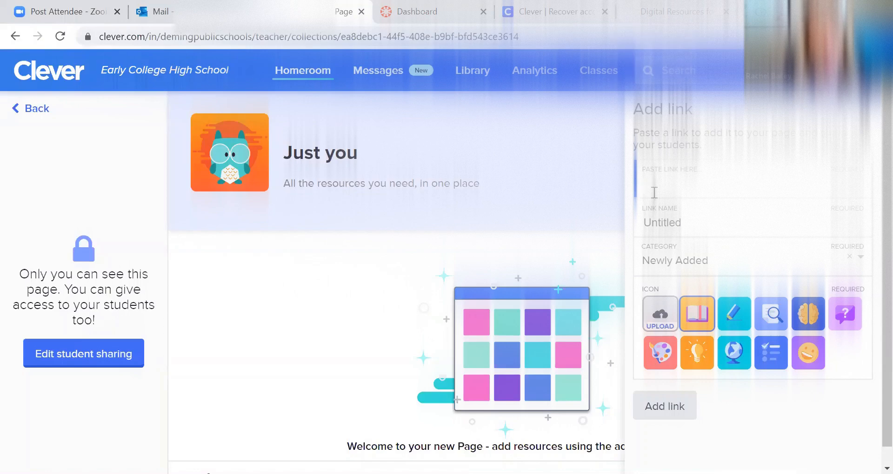
{"action": "left_click", "coordinate": [665, 406]}
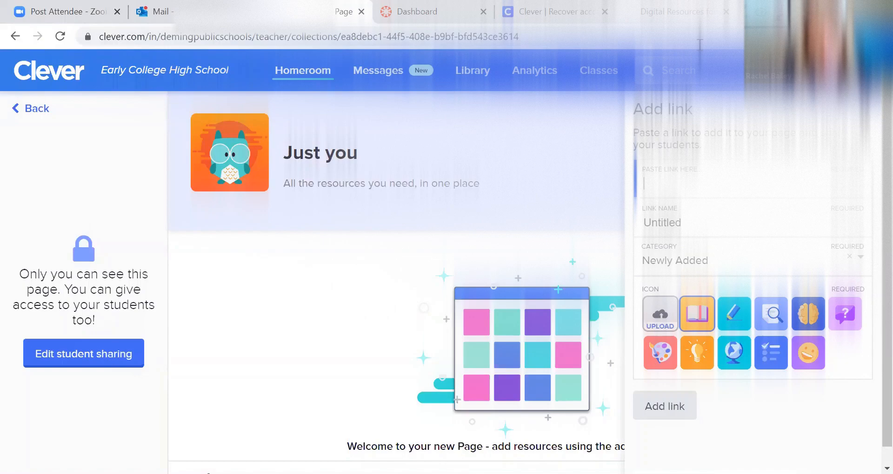
{"action": "left_click", "coordinate": [677, 11]}
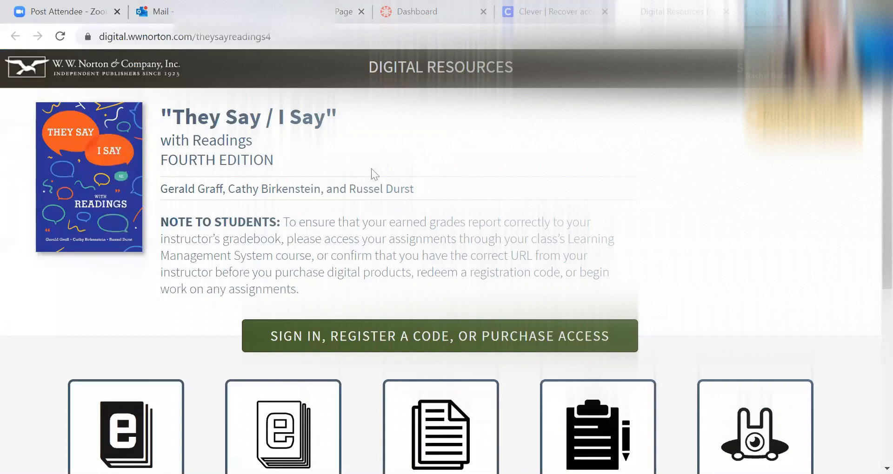
{"action": "mouse_move", "coordinate": [385, 215]}
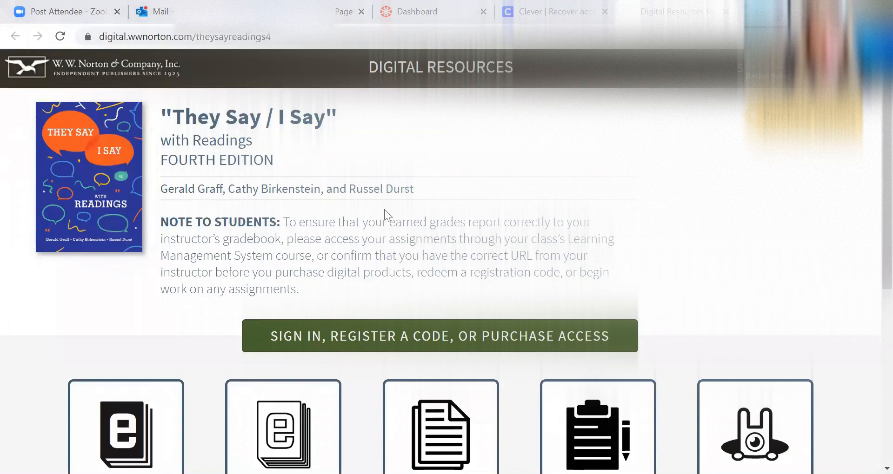
{"action": "mouse_move", "coordinate": [104, 229]}
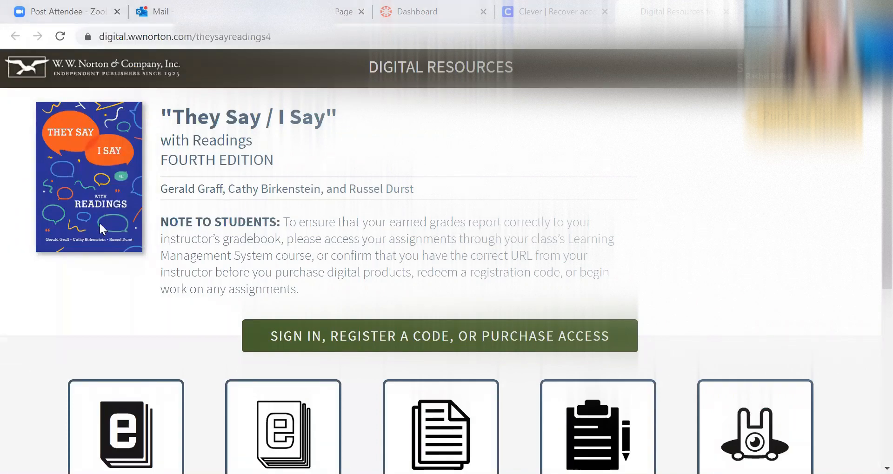
{"action": "mouse_move", "coordinate": [227, 214]}
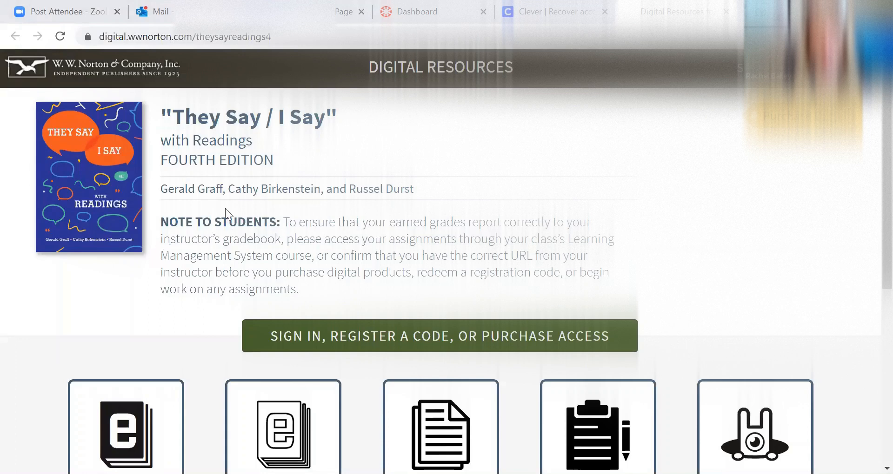
{"action": "mouse_move", "coordinate": [350, 32]}
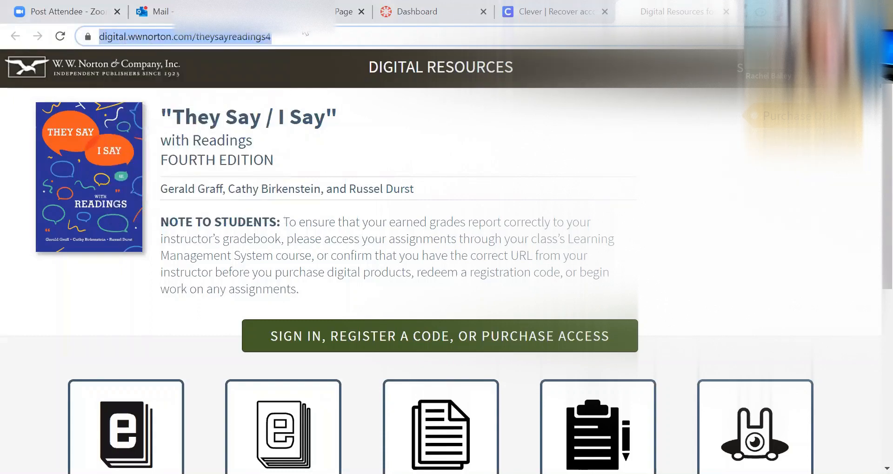
- Return from the Norton page to Clever's new-link form
{"action": "left_click", "coordinate": [345, 11]}
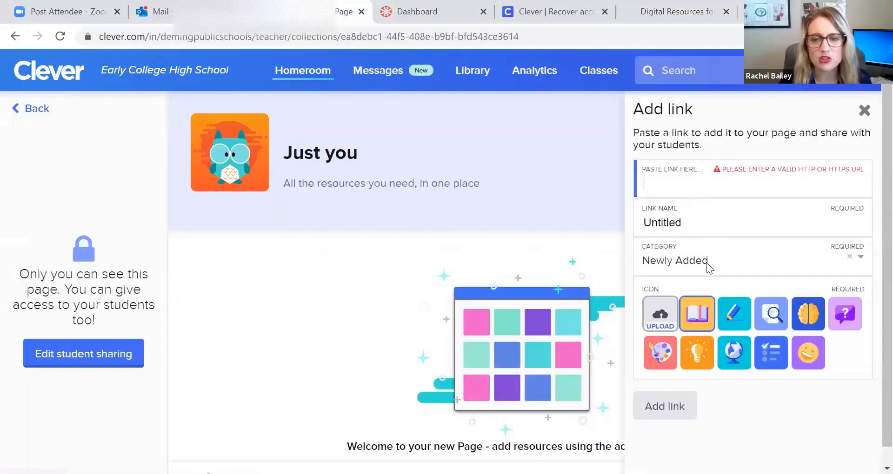
- Add a 'Norton Books' link to digital.wwnorton.com/theysayreadings4 with the open-book icon
{"action": "type", "text": "https://digital.wwnorton.com/theysayreadings4"}
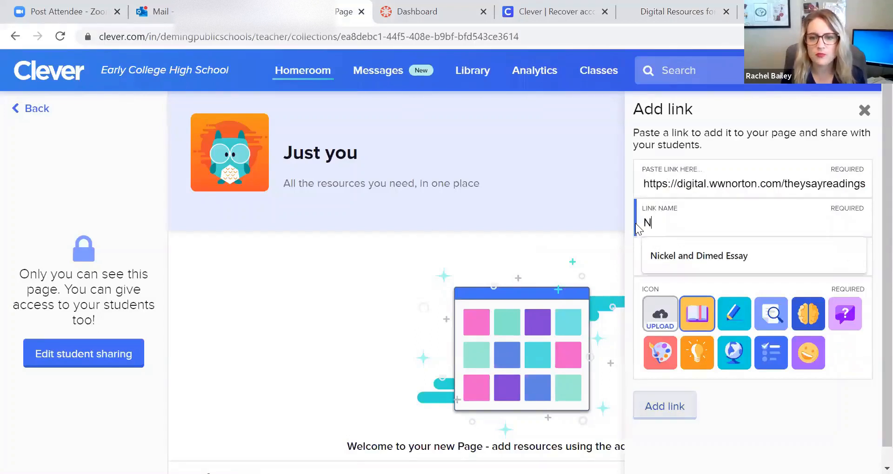
{"action": "type", "text": "orton Books"}
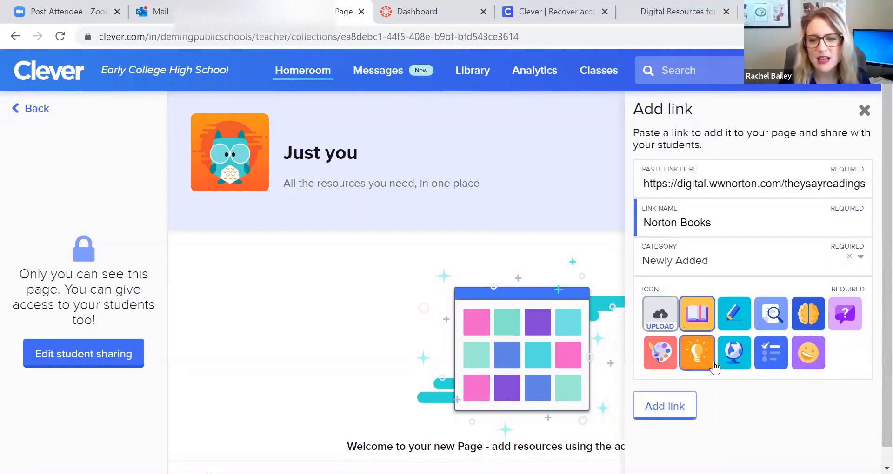
{"action": "mouse_move", "coordinate": [771, 352]}
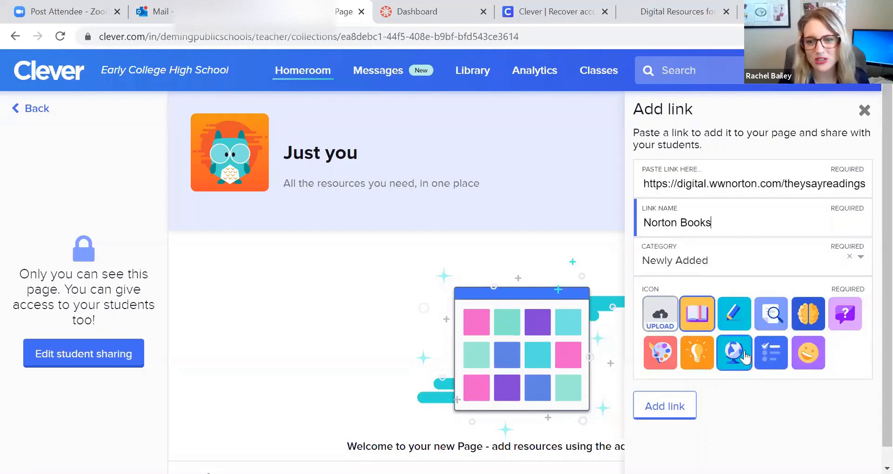
{"action": "mouse_move", "coordinate": [842, 351]}
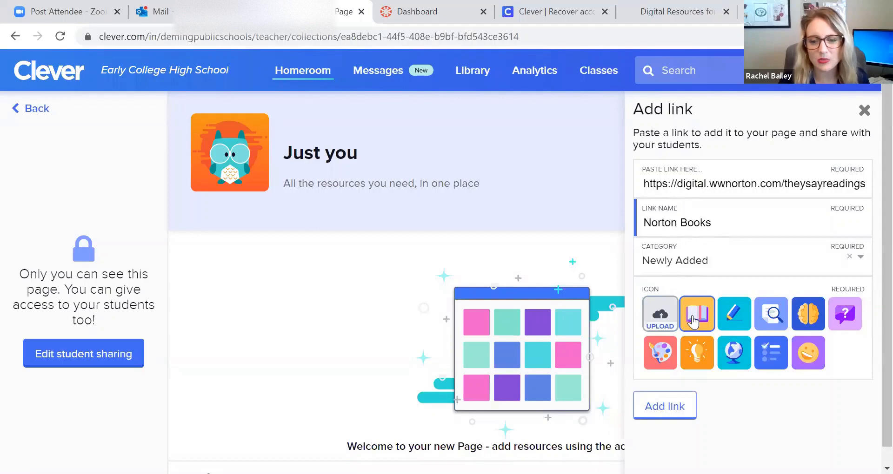
{"action": "left_click", "coordinate": [664, 406]}
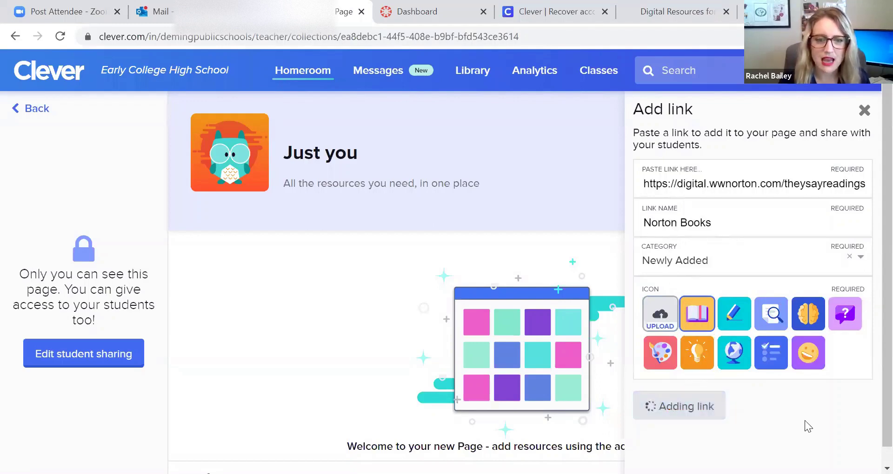
{"action": "left_click", "coordinate": [678, 406]}
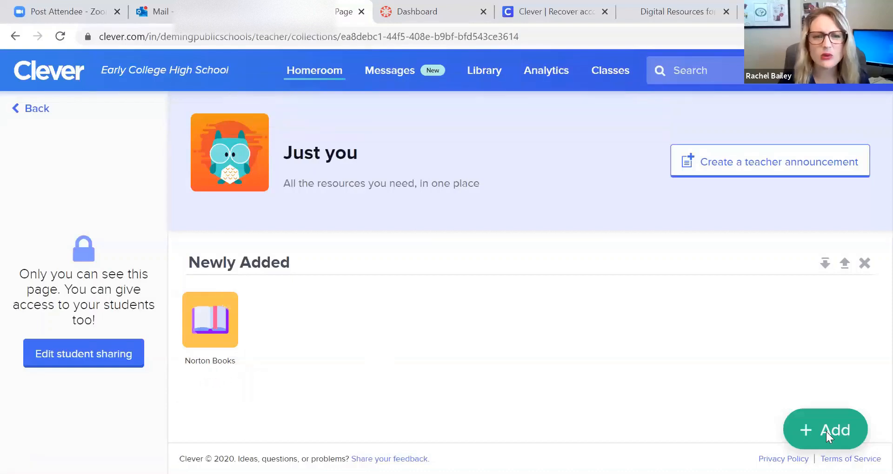
{"action": "left_click", "coordinate": [824, 430]}
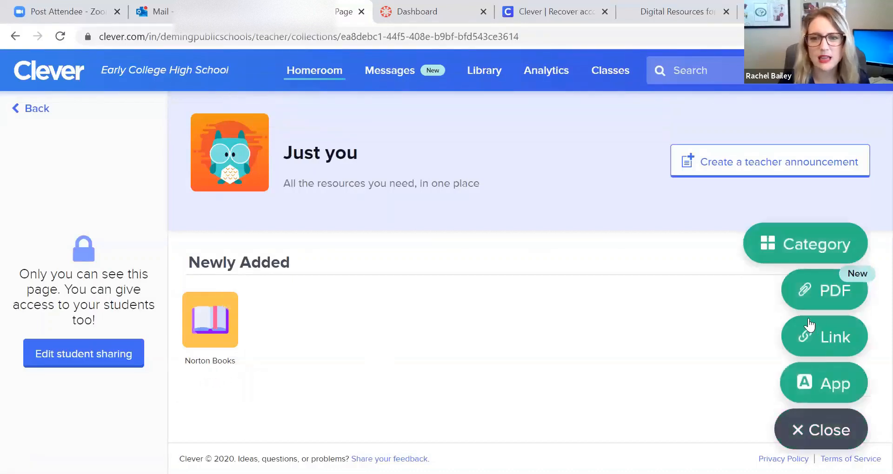
- Start a new link and search 'infinite campus' in another browser tab
{"action": "left_click", "coordinate": [824, 337]}
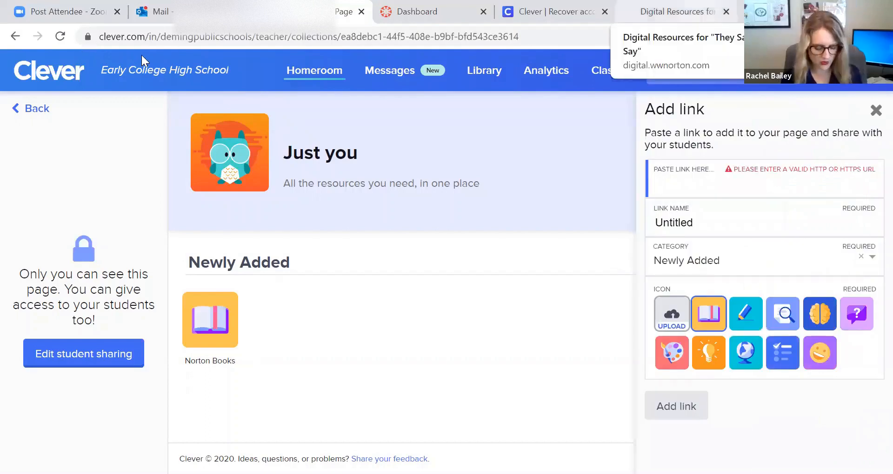
{"action": "left_click", "coordinate": [672, 11]}
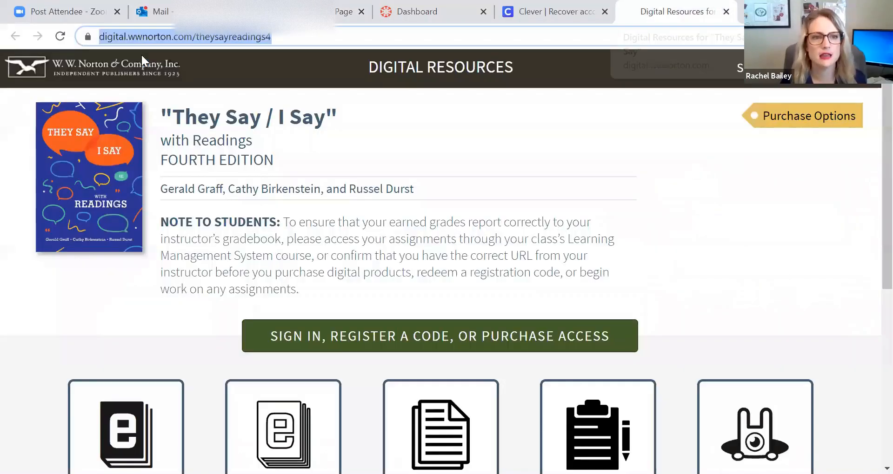
{"action": "type", "text": "in office 365 how do i change my password"}
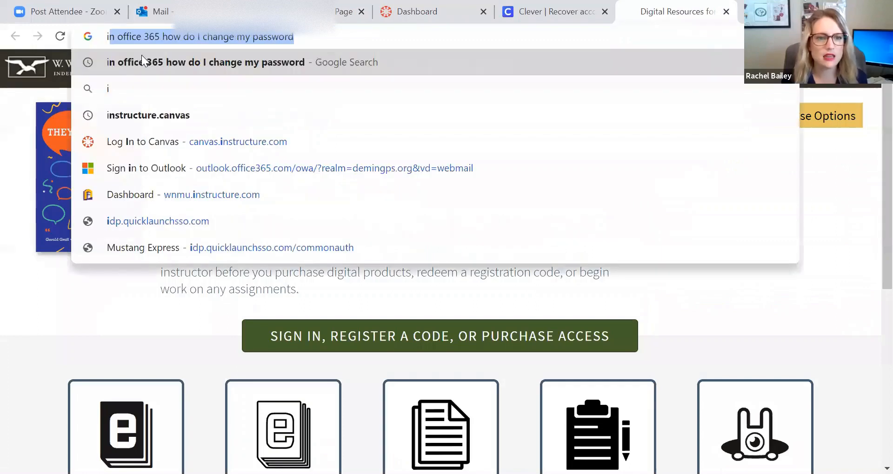
{"action": "type", "text": "infinite campus"}
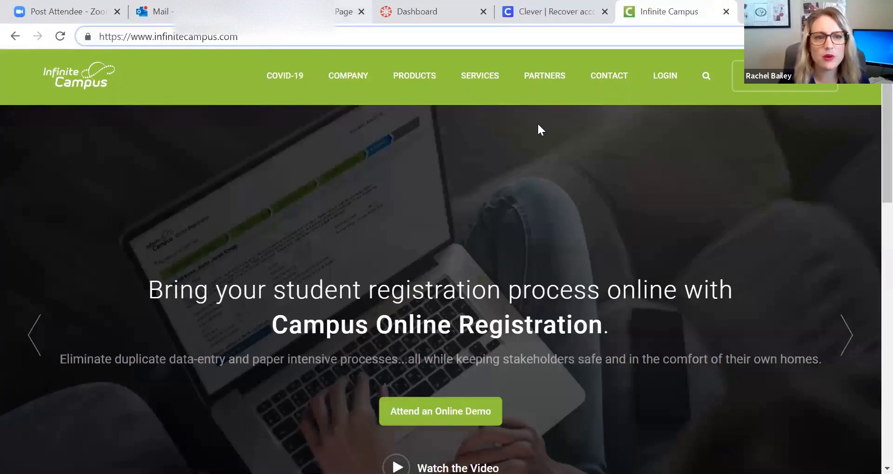
{"action": "left_click", "coordinate": [336, 11]}
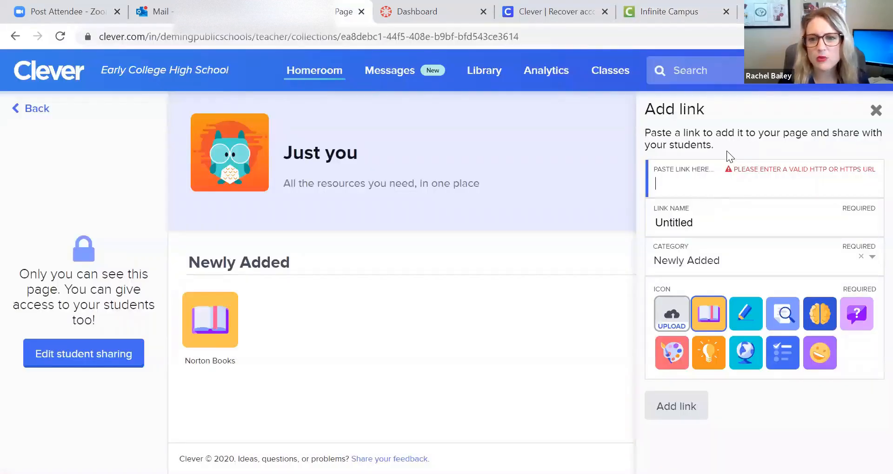
{"action": "mouse_move", "coordinate": [771, 301]}
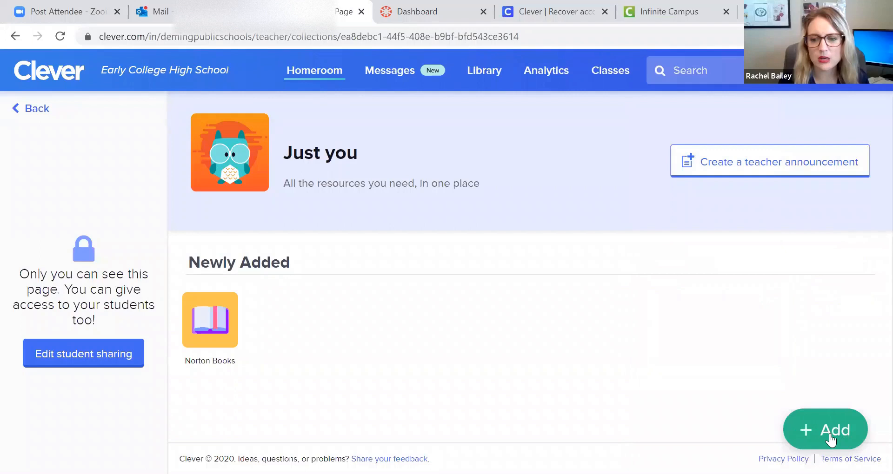
- Reopen a blank new-link form and bring up copy options for the Infinite Campus address
{"action": "left_click", "coordinate": [825, 429]}
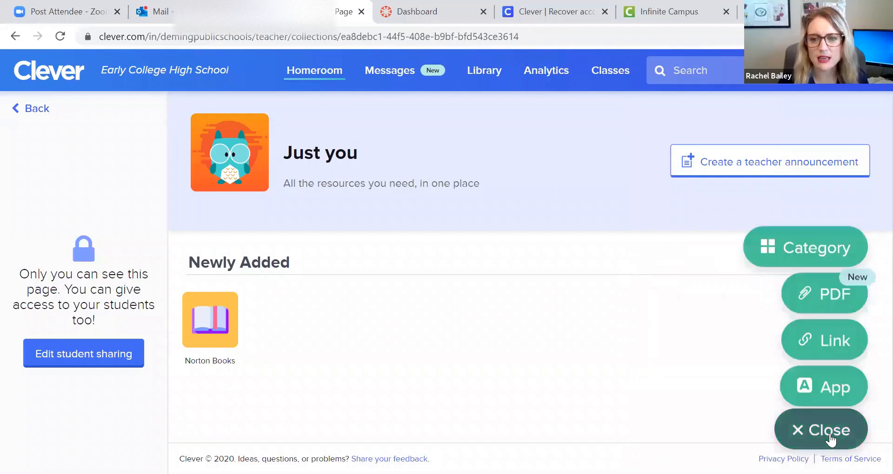
{"action": "left_click", "coordinate": [819, 429]}
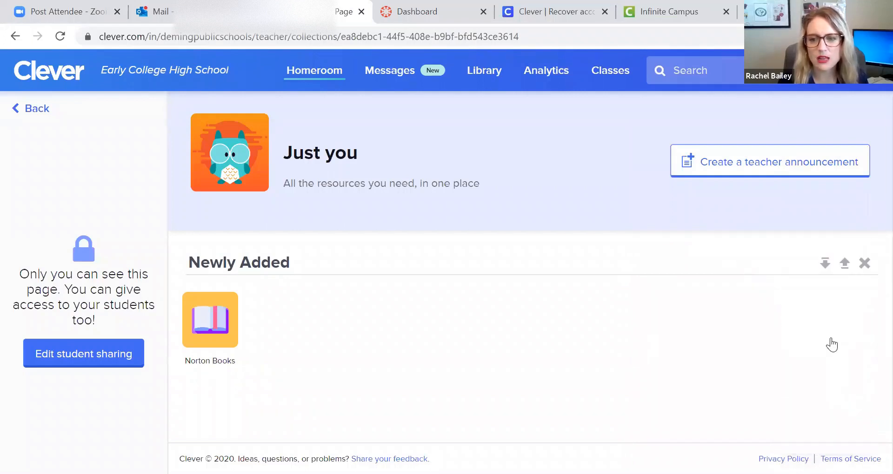
{"action": "left_click", "coordinate": [824, 263]}
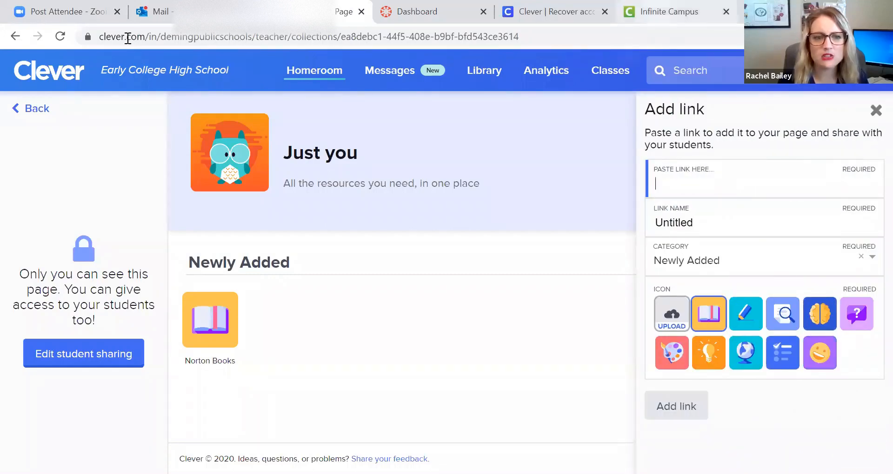
{"action": "left_click", "coordinate": [666, 12]}
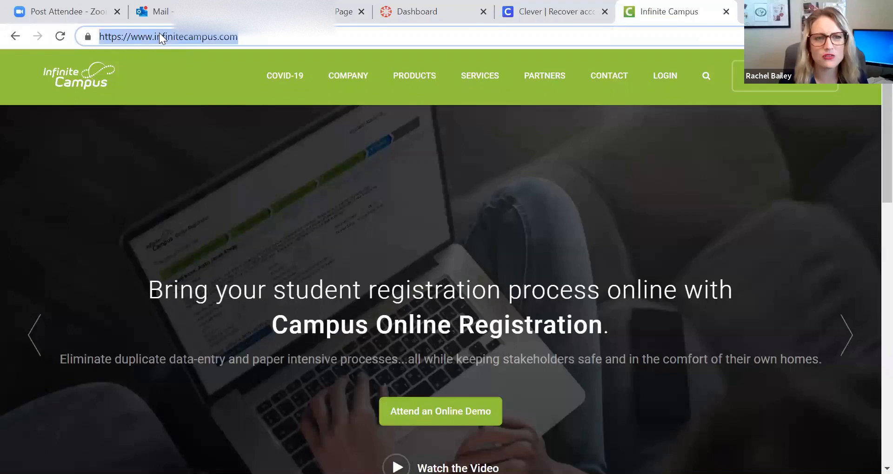
{"action": "right_click", "coordinate": [168, 36]}
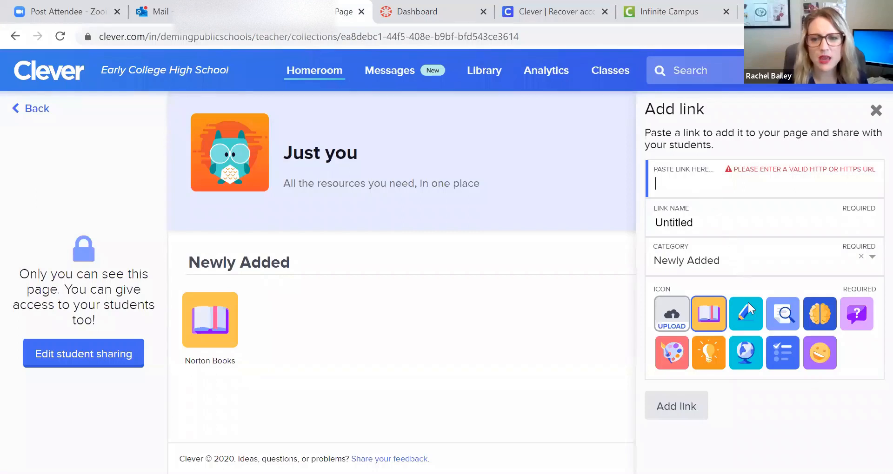
{"action": "type", "text": "https://www.infinitecampus.com/"}
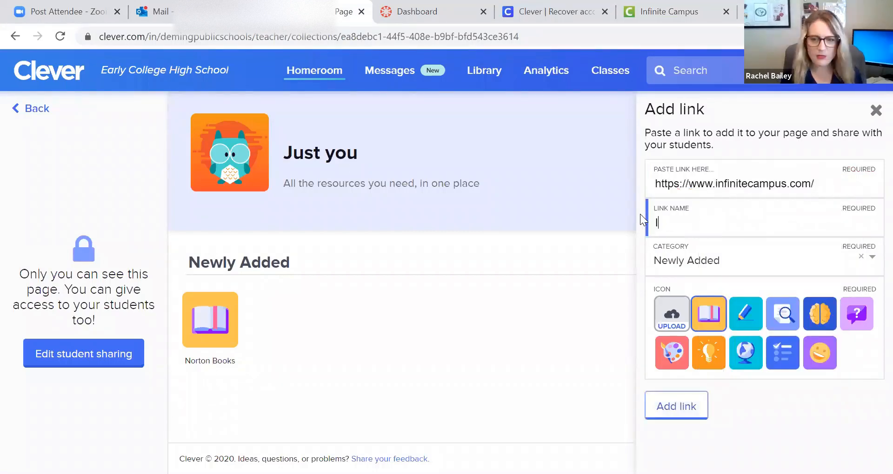
{"action": "type", "text": "Infi"}
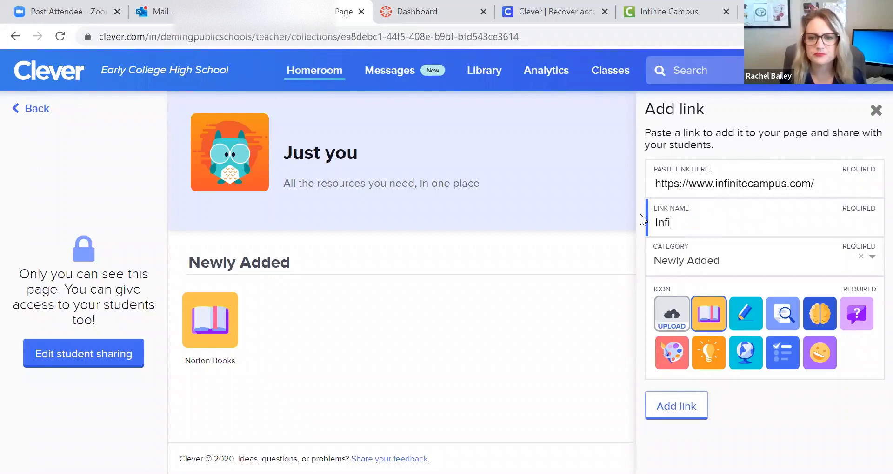
{"action": "type", "text": "nite C"}
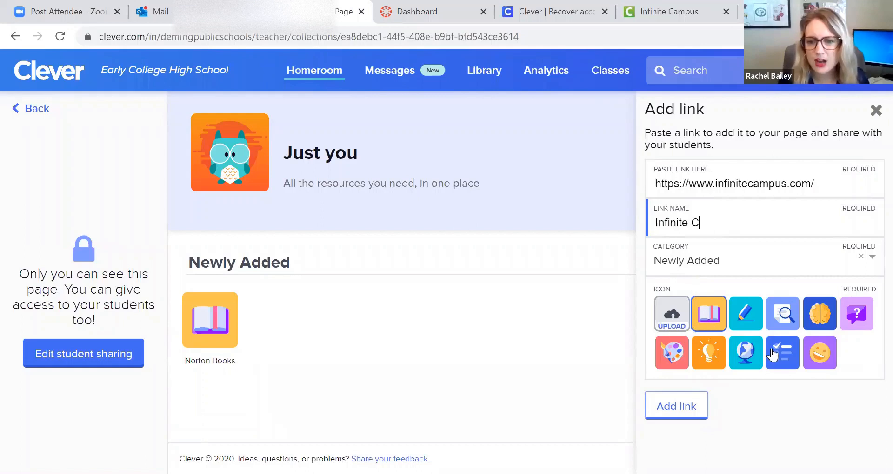
{"action": "type", "text": "ampus"}
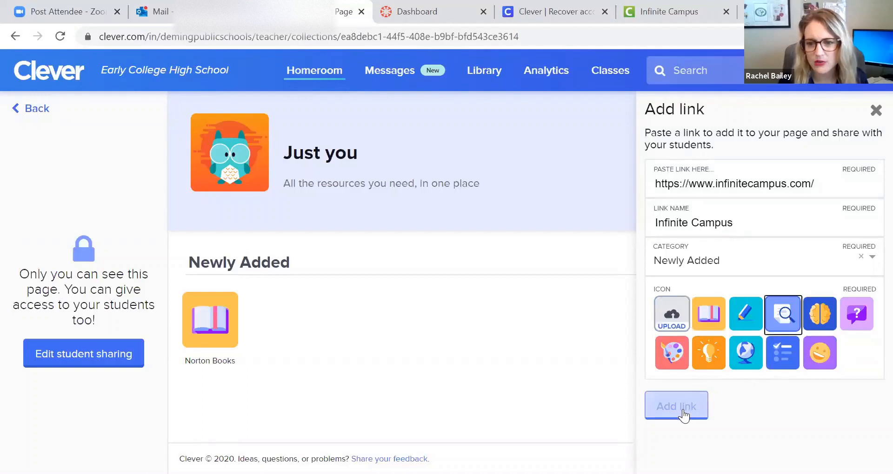
{"action": "left_click", "coordinate": [676, 406]}
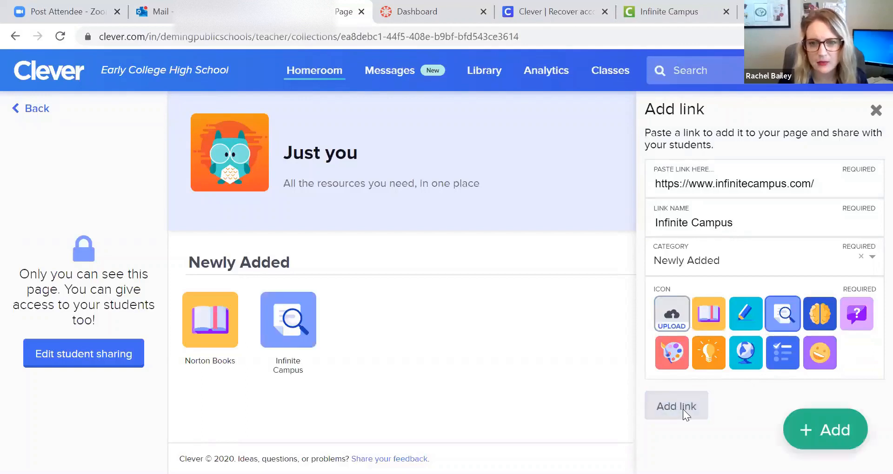
{"action": "left_click", "coordinate": [675, 406]}
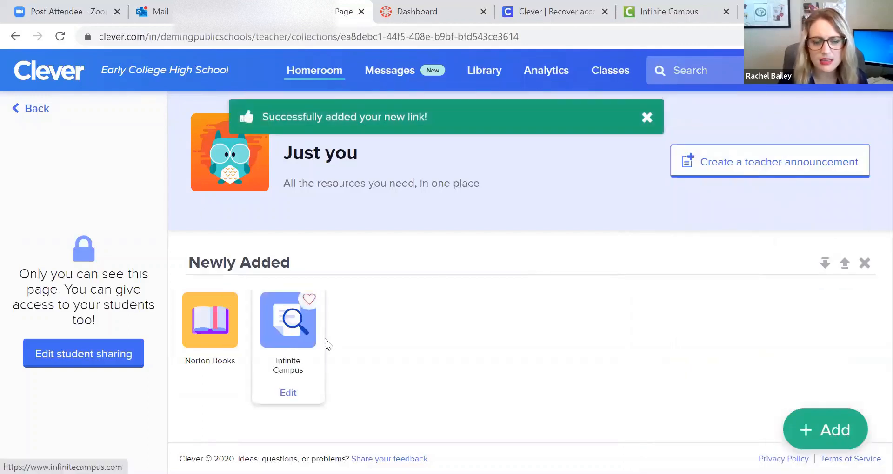
{"action": "mouse_move", "coordinate": [292, 335]}
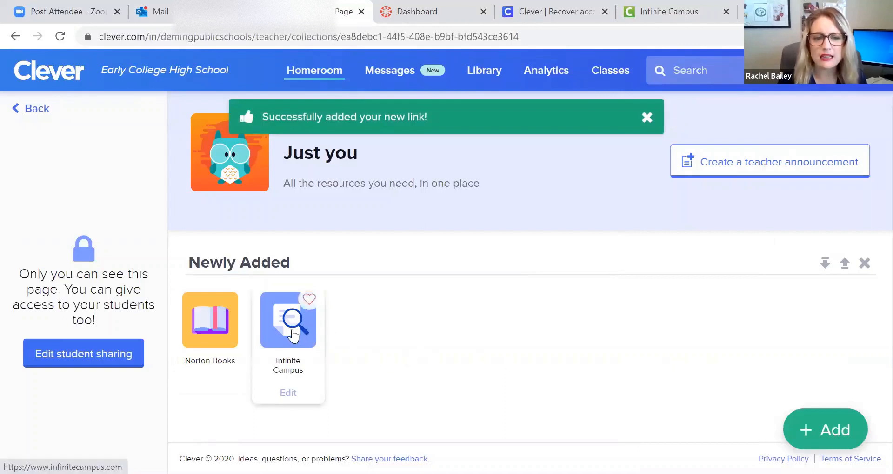
- Open the Infinite Campus tile to verify the website loads, then return to Clever
{"action": "left_click", "coordinate": [287, 319]}
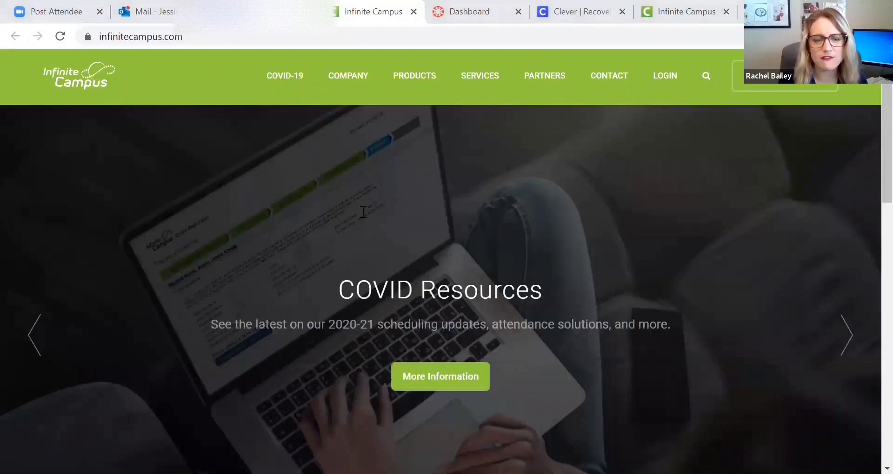
{"action": "left_click", "coordinate": [573, 11]}
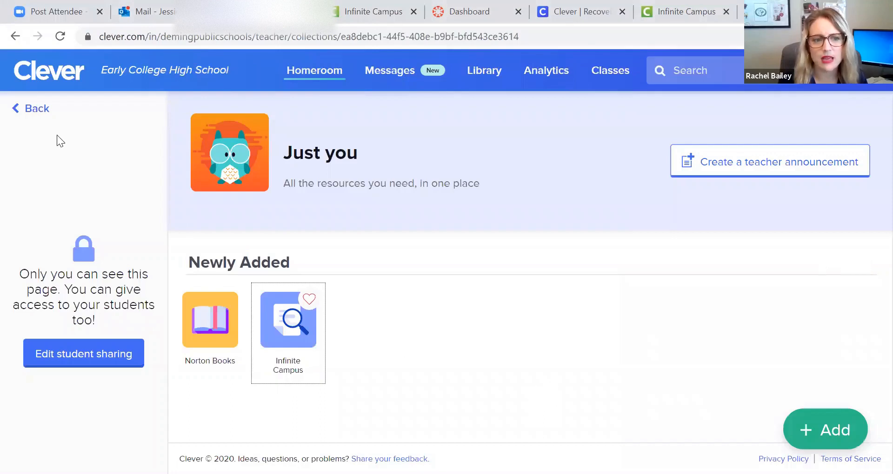
- Go back to Homeroom, where the Just you card counts 2 resources
{"action": "left_click", "coordinate": [36, 108]}
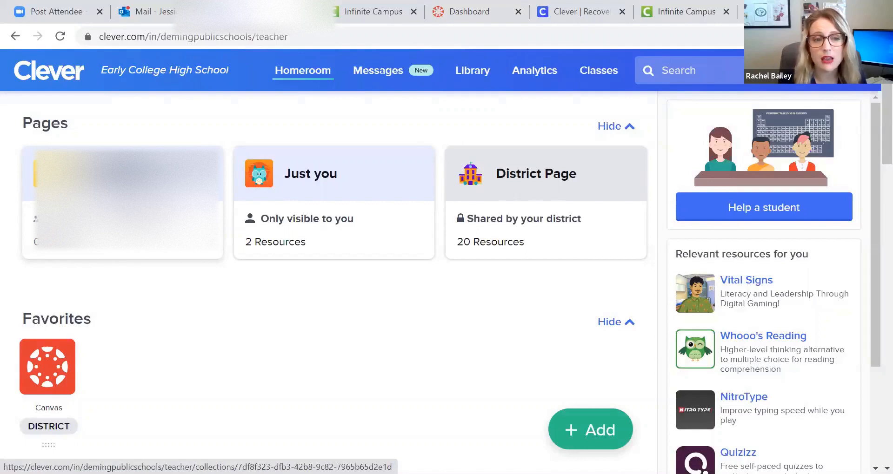
{"action": "mouse_move", "coordinate": [249, 221]}
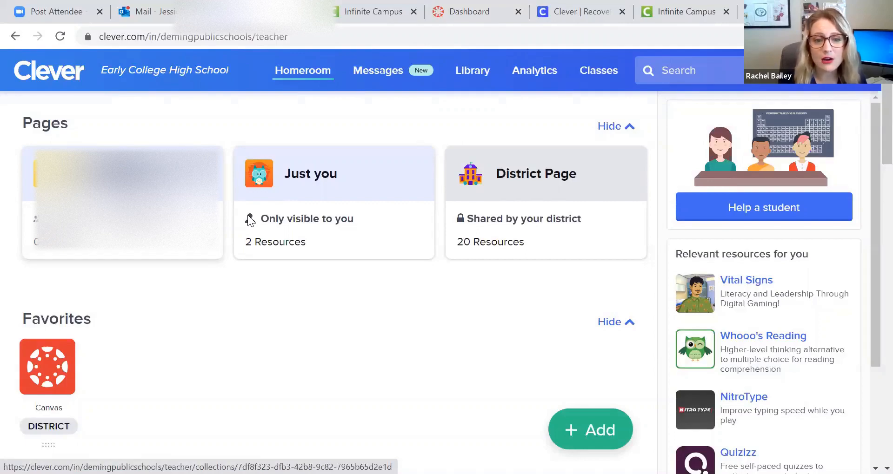